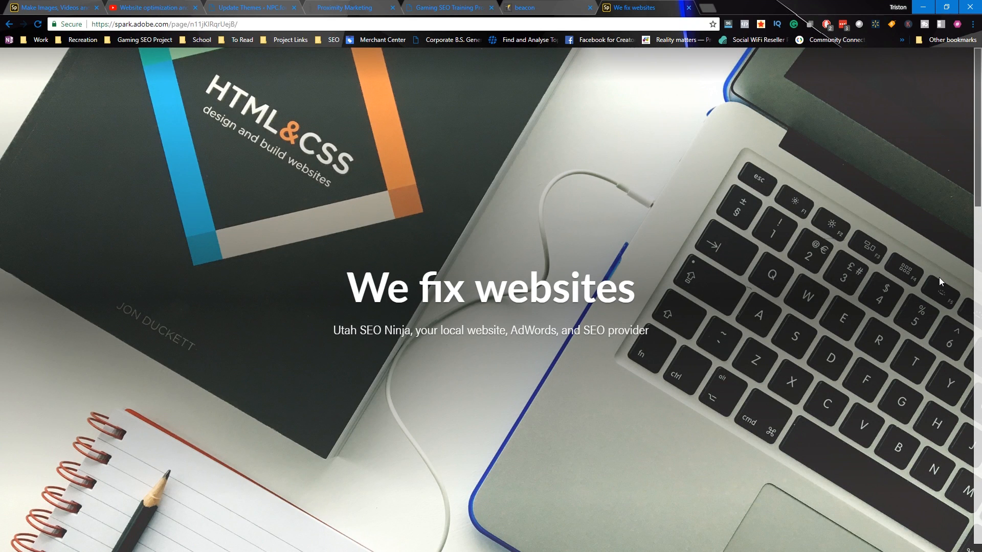
# Step: Scroll the page and follow 'Give me my report!' to the utahseo.ninja contact form
pyautogui.scroll(-3)
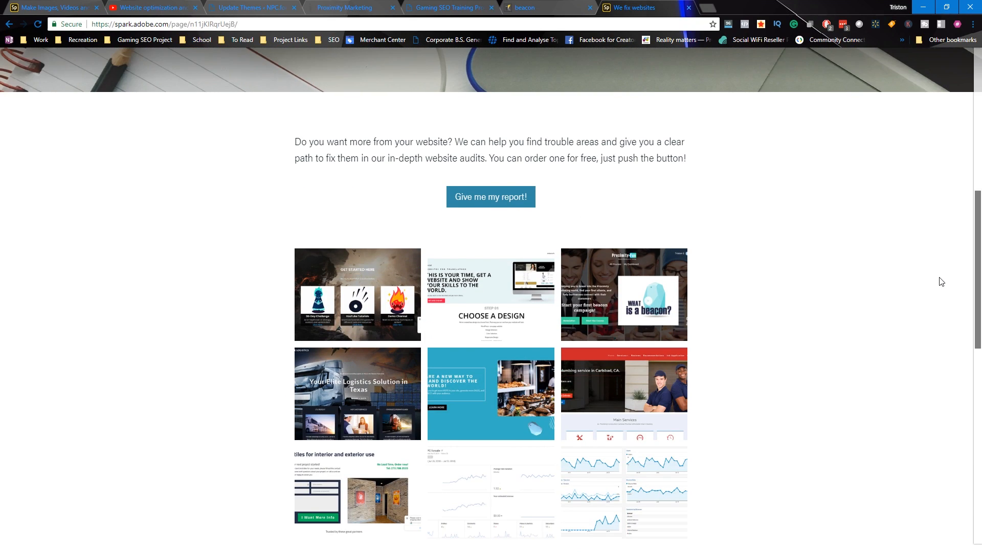
pyautogui.scroll(-3)
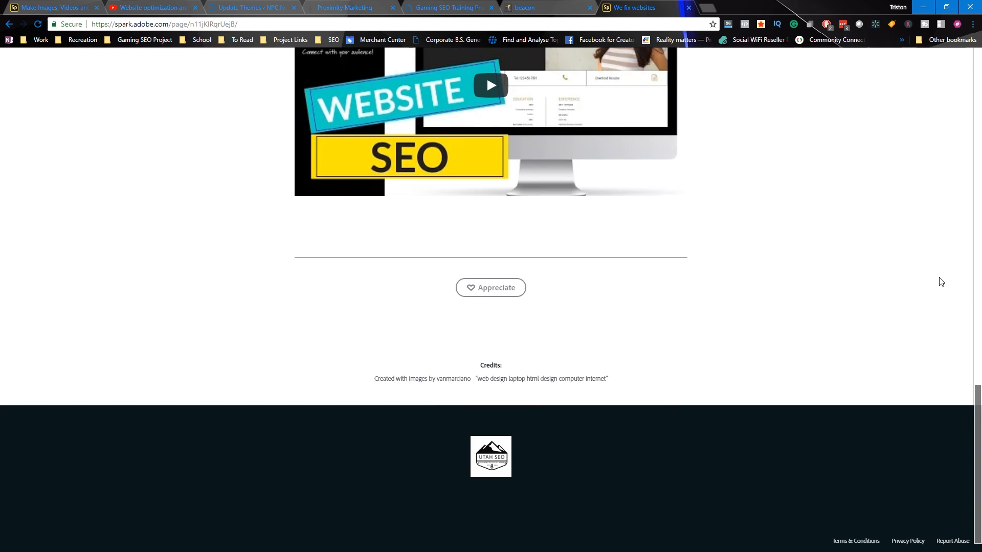
pyautogui.moveTo(524, 446)
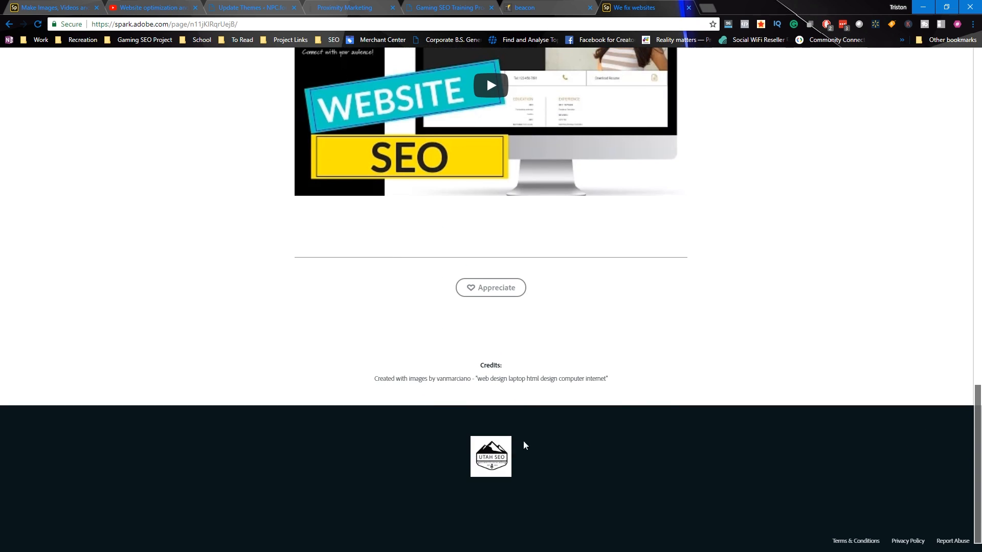
pyautogui.scroll(3)
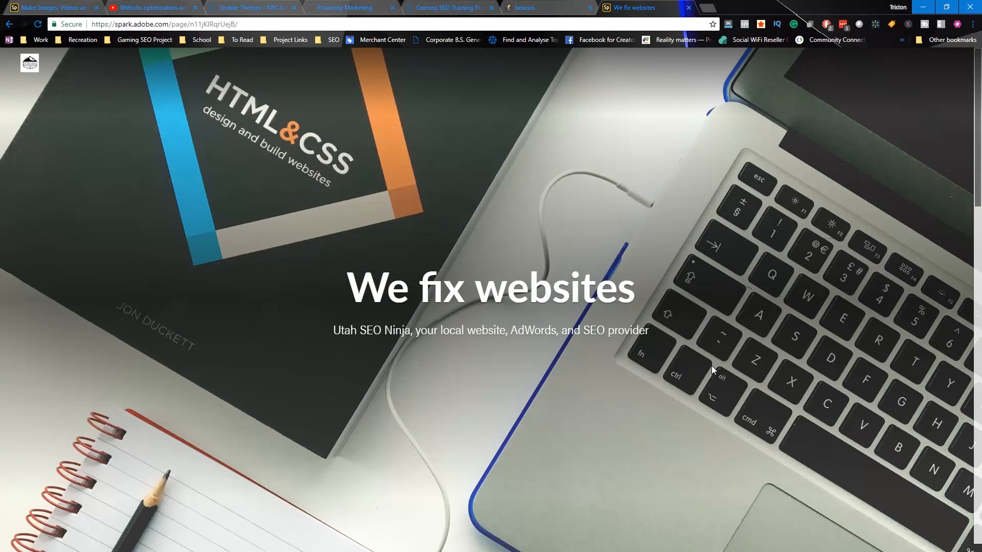
pyautogui.scroll(-3)
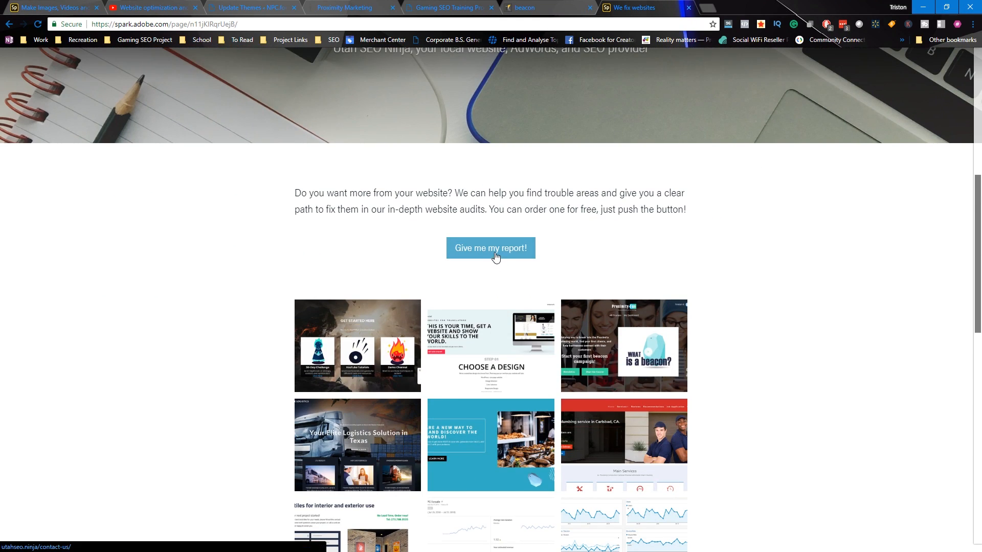
pyautogui.click(490, 248)
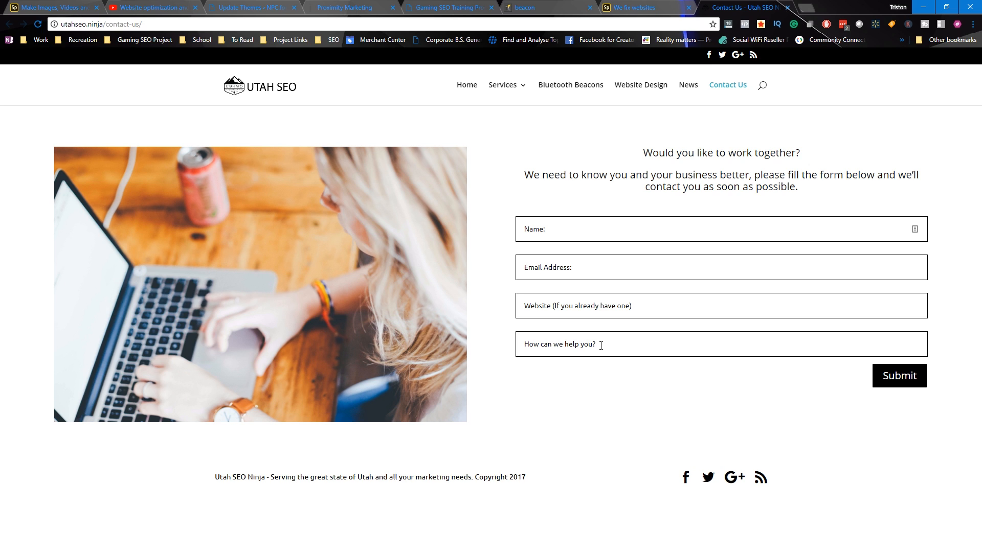
pyautogui.moveTo(780, 5)
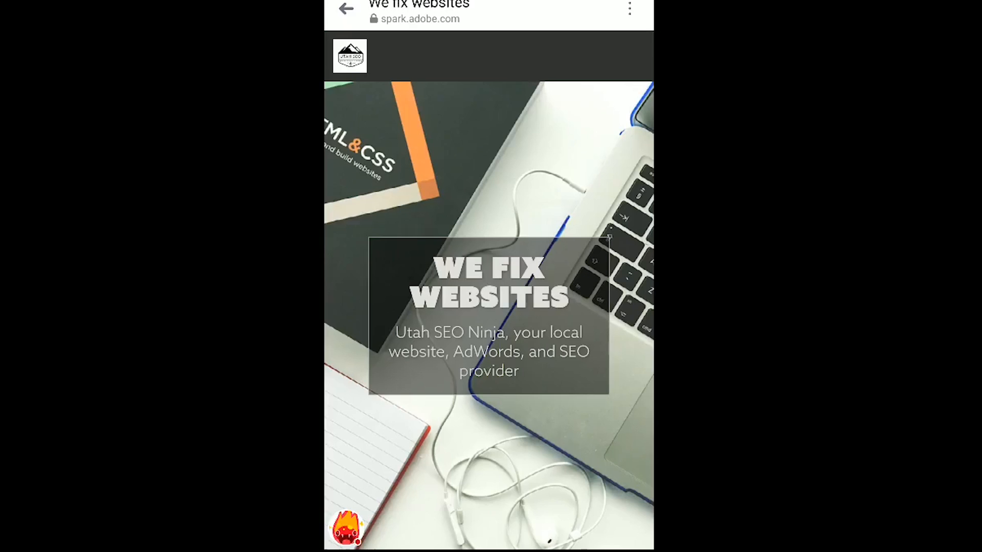
# Step: Scroll the published page on the phone and browse the enlarged example website screenshots
pyautogui.scroll(-3)
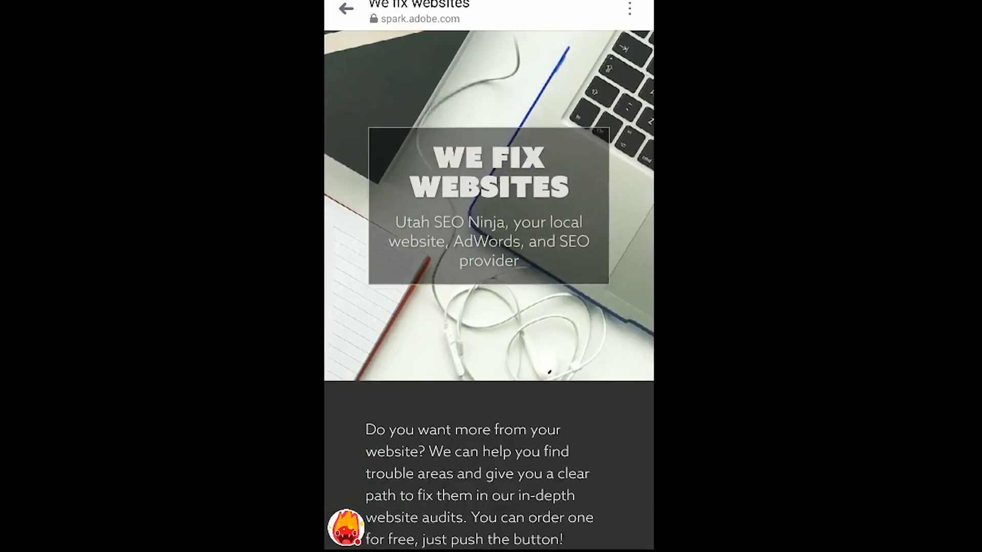
pyautogui.scroll(-3)
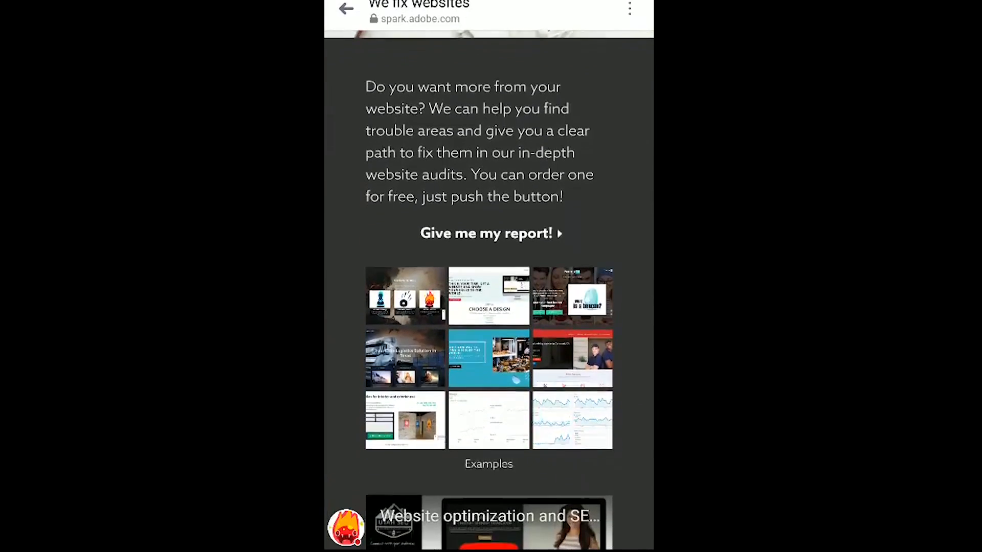
pyautogui.click(489, 358)
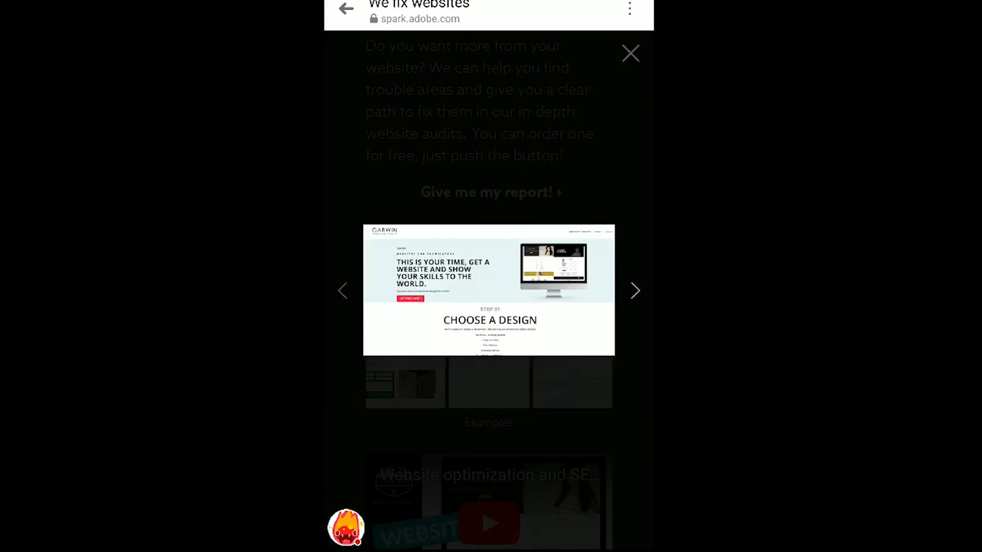
pyautogui.click(634, 289)
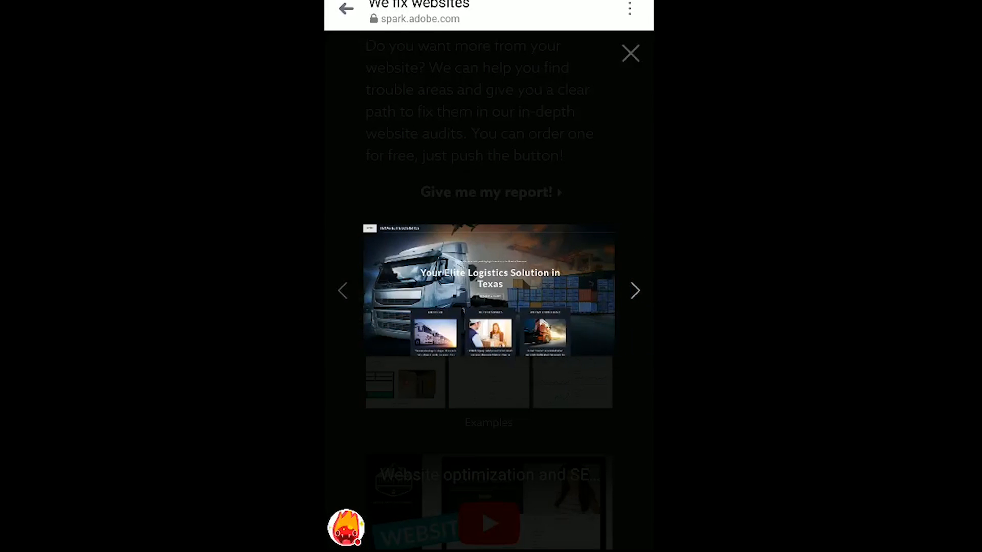
pyautogui.click(634, 290)
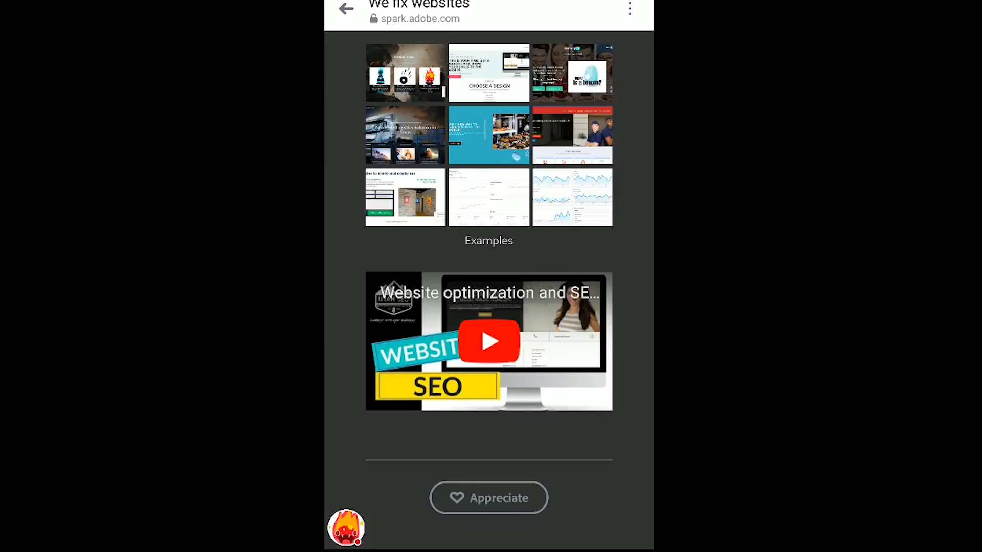
pyautogui.scroll(3)
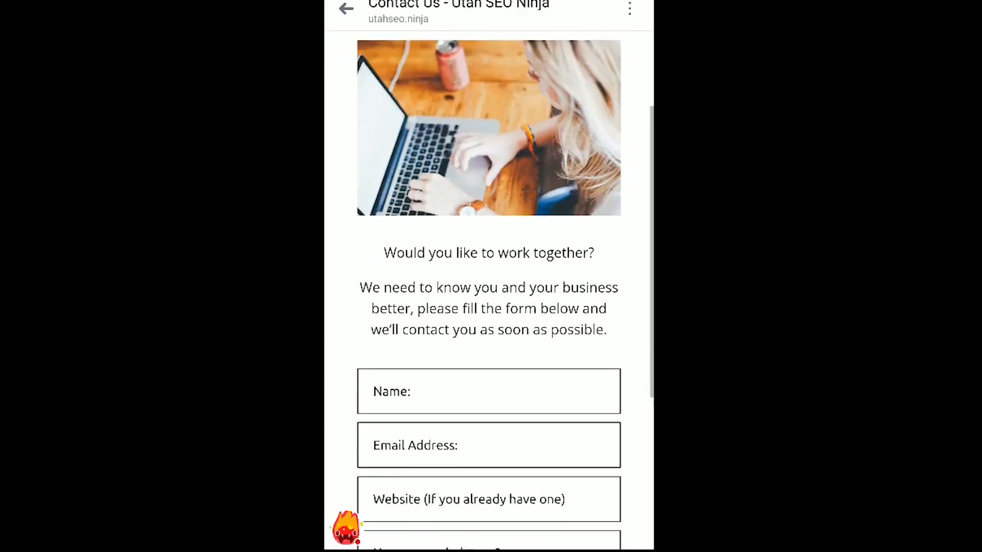
pyautogui.scroll(-3)
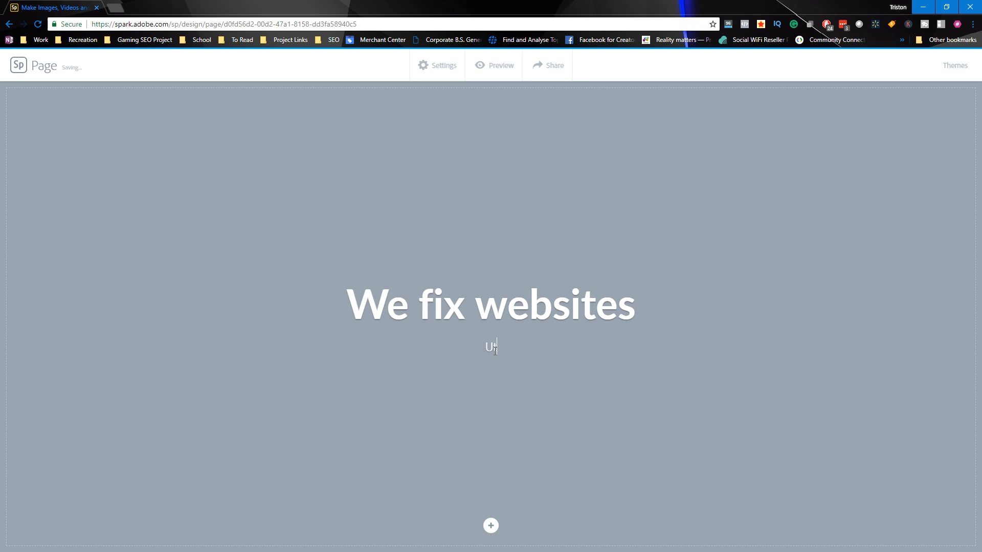
# Step: Add the subtitle 'Utah SEO Ninja, your local website and SEO service provider' plus a header photo with focal point
pyautogui.write('Utah SEO Ninja, your local website and SE')
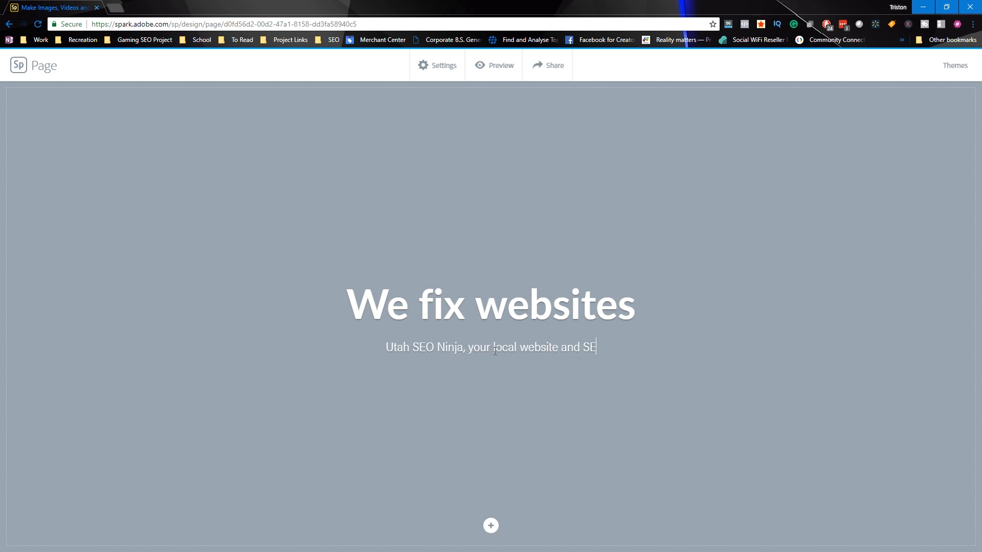
pyautogui.write('O service provider')
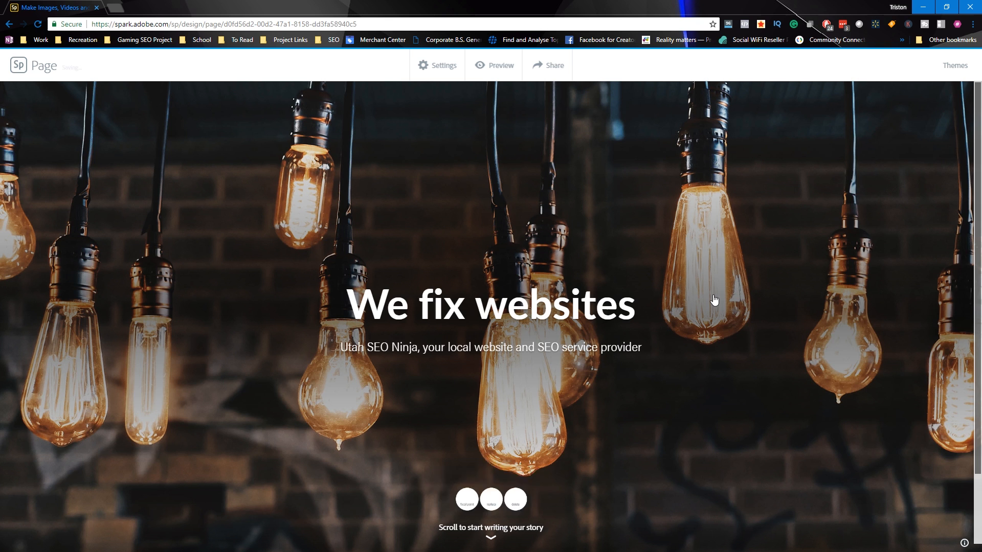
pyautogui.click(491, 499)
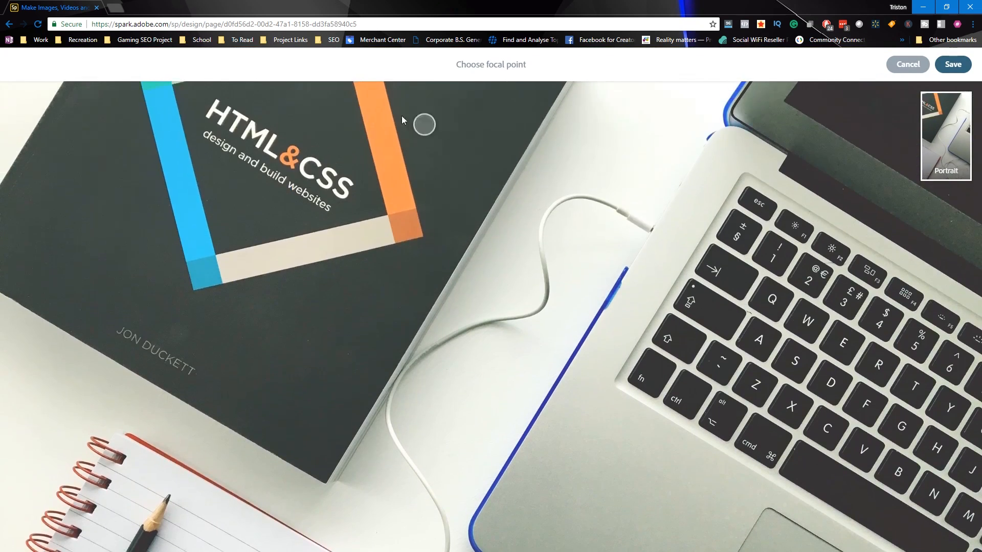
pyautogui.click(951, 64)
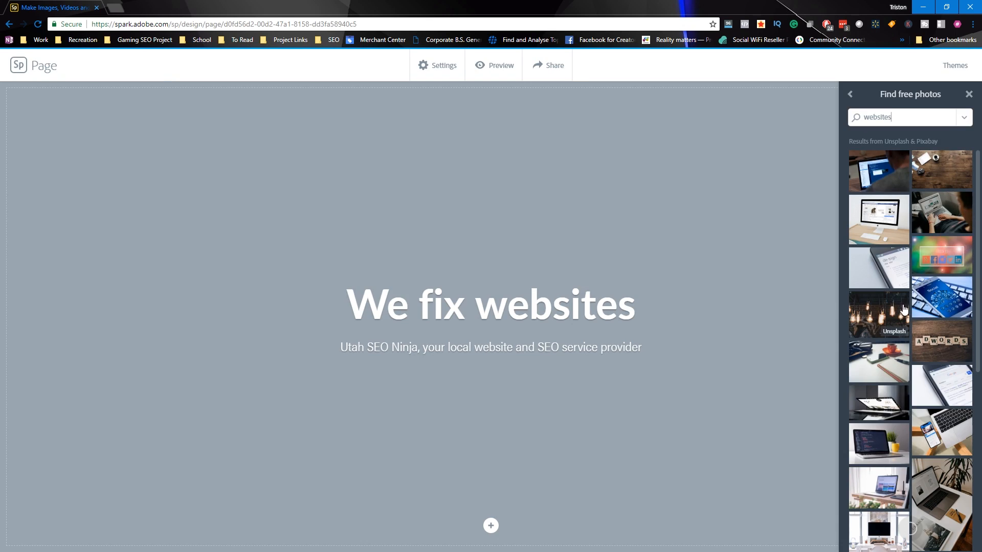
pyautogui.click(878, 313)
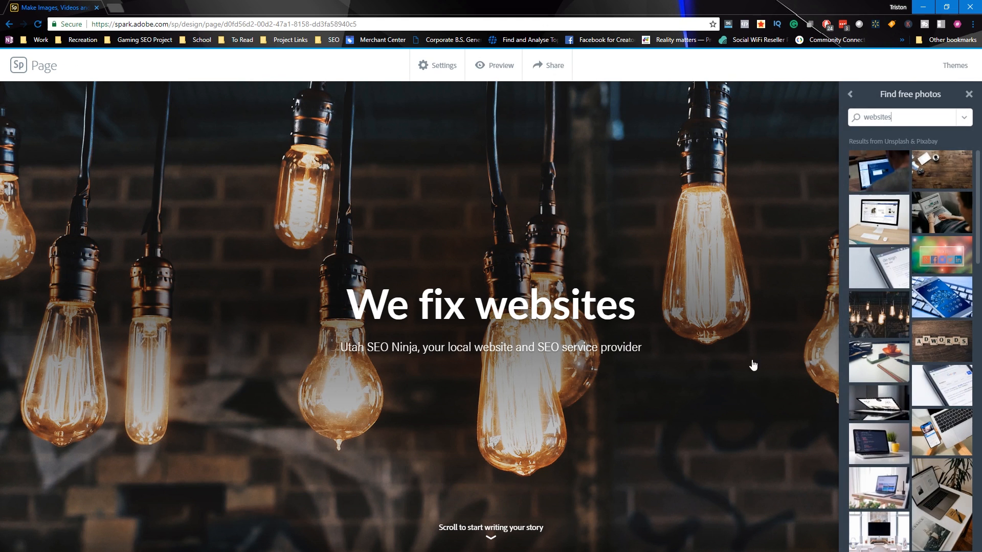
pyautogui.scroll(-3)
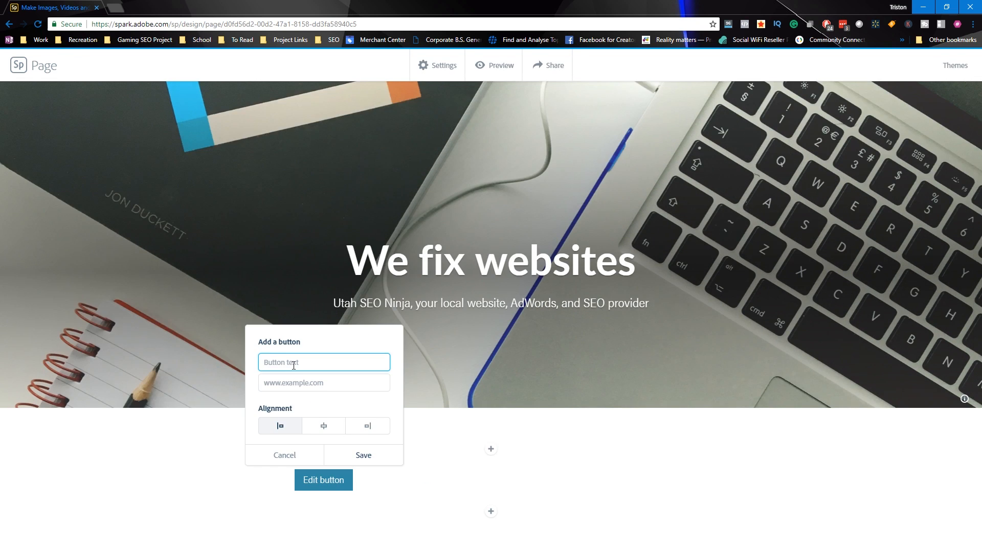
# Step: Label the button 'Give me my report!' and save a photo grid below the audit paragraph
pyautogui.write('Give me my re')
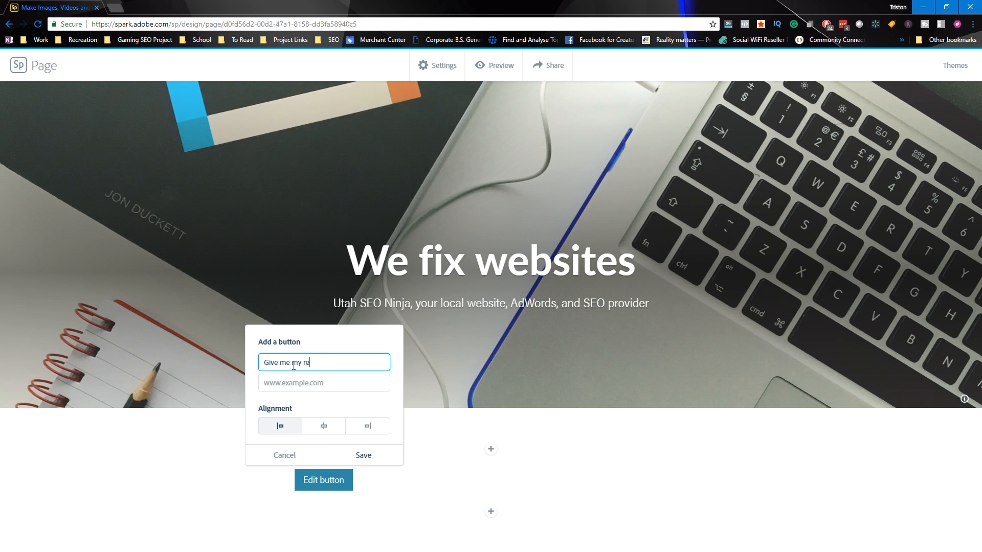
pyautogui.click(363, 455)
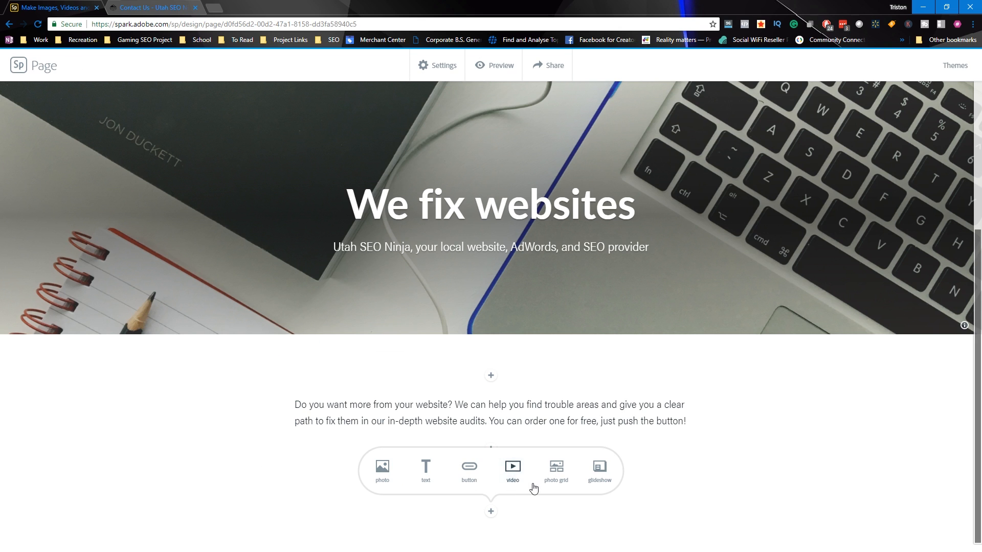
pyautogui.click(554, 470)
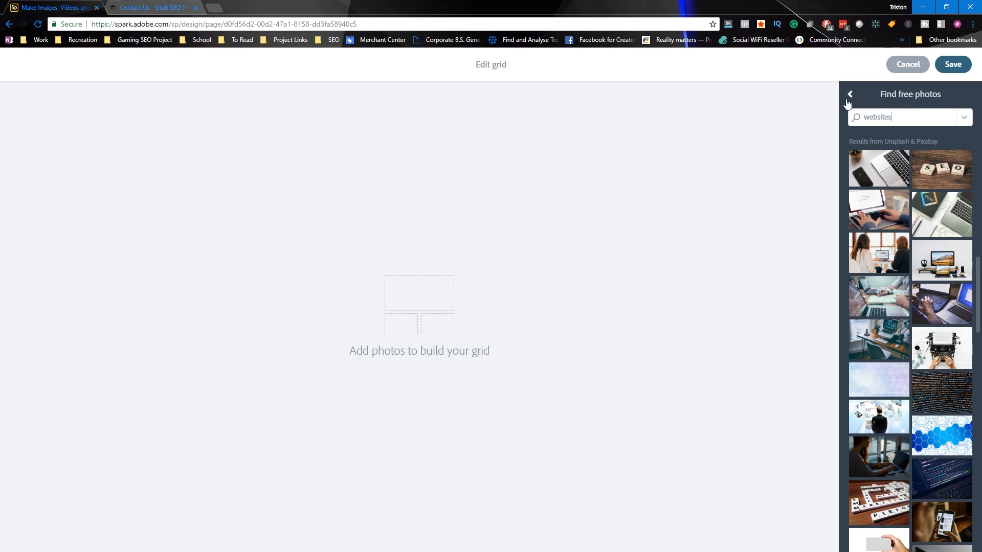
pyautogui.click(850, 94)
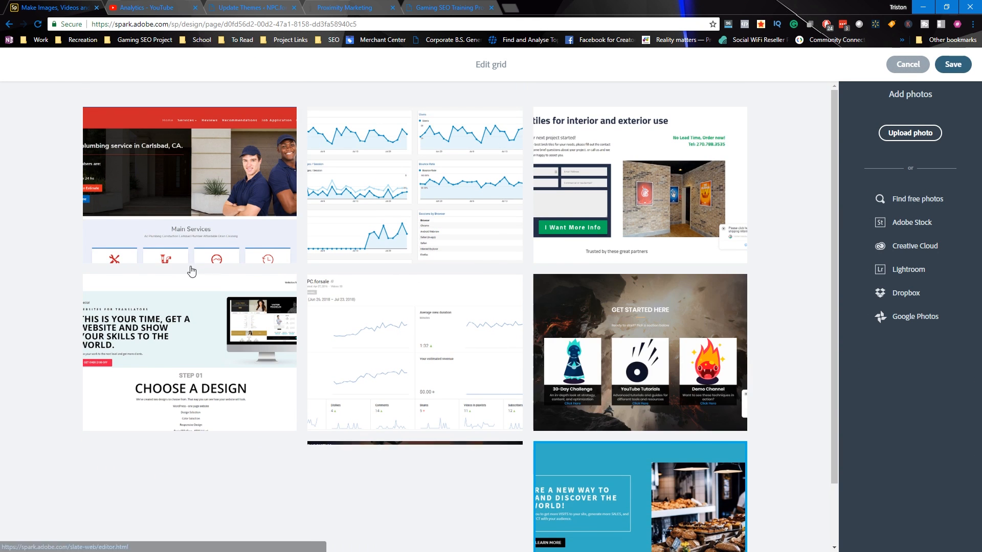
pyautogui.scroll(-3)
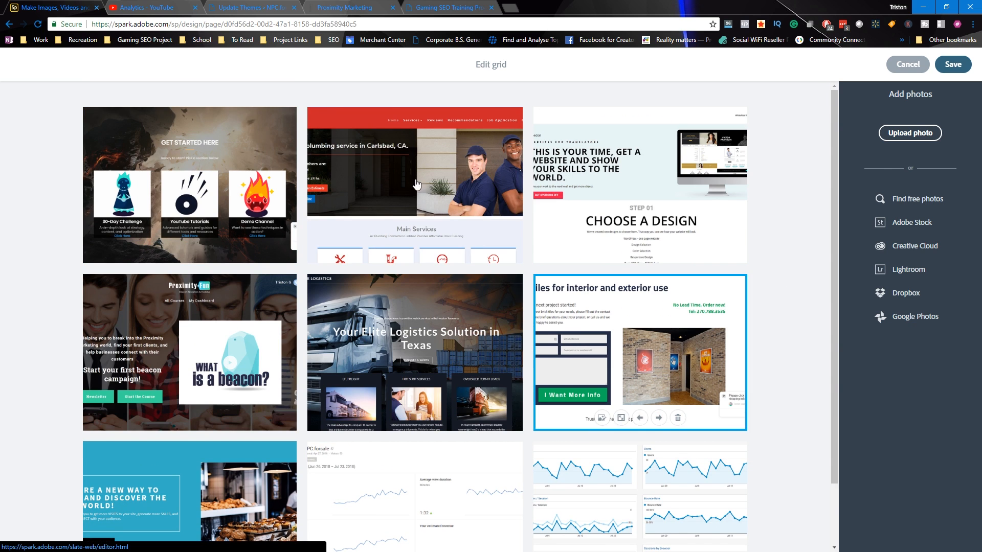
pyautogui.click(951, 65)
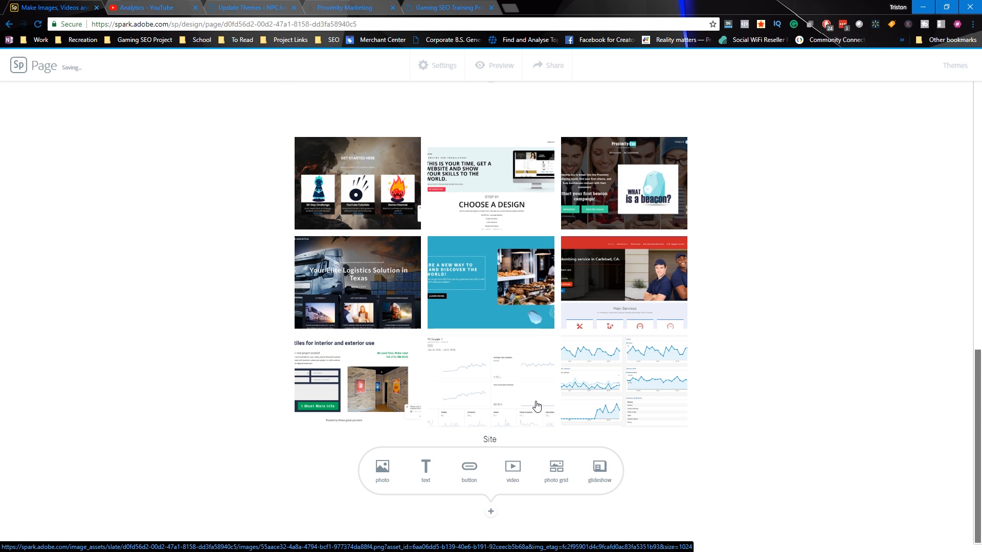
pyautogui.moveTo(513, 466)
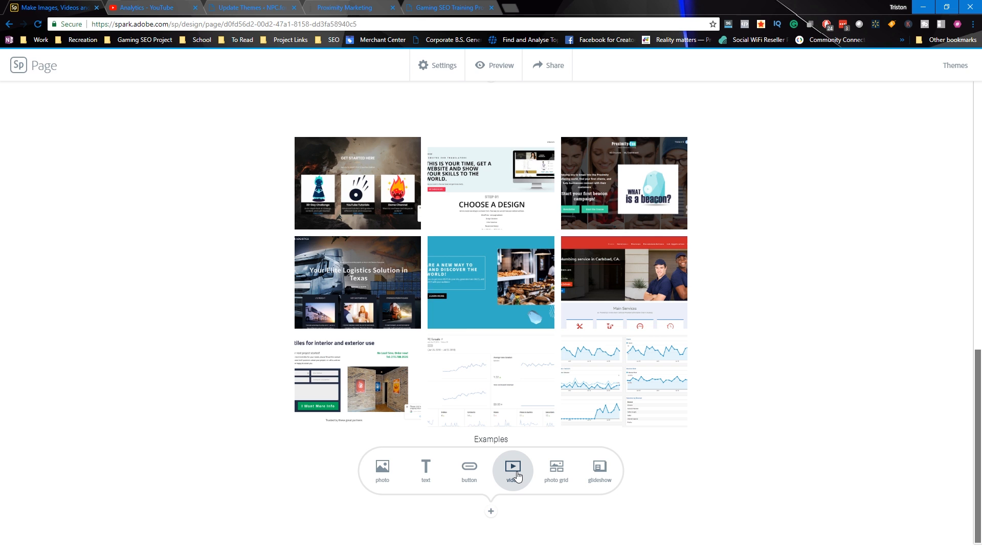
# Step: Insert a video block below the Examples grid, then scroll back to the top
pyautogui.click(512, 466)
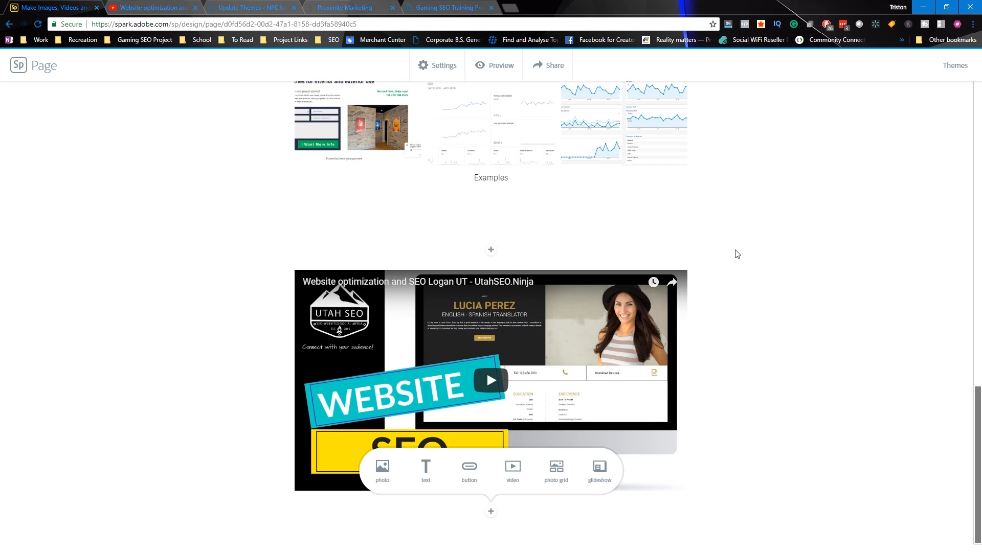
pyautogui.scroll(3)
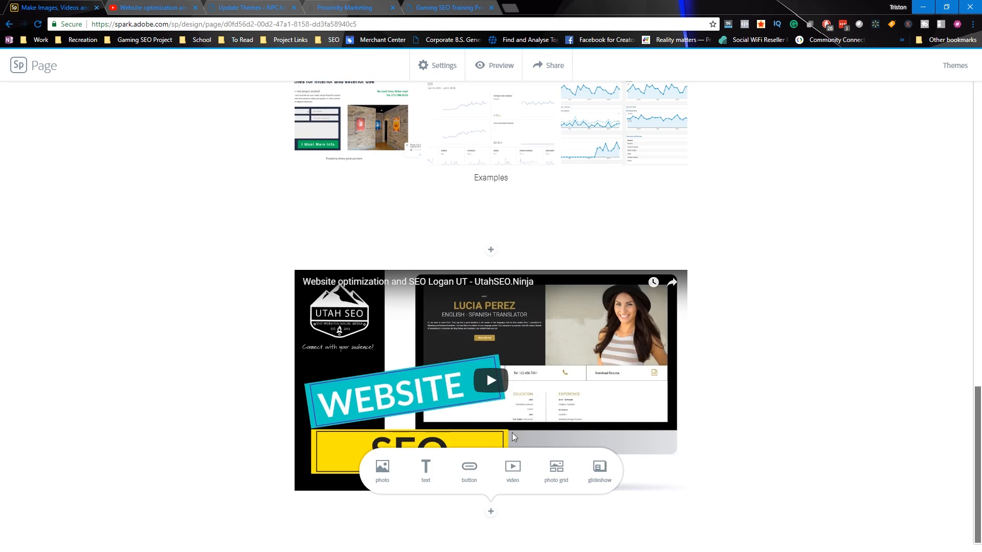
pyautogui.scroll(3)
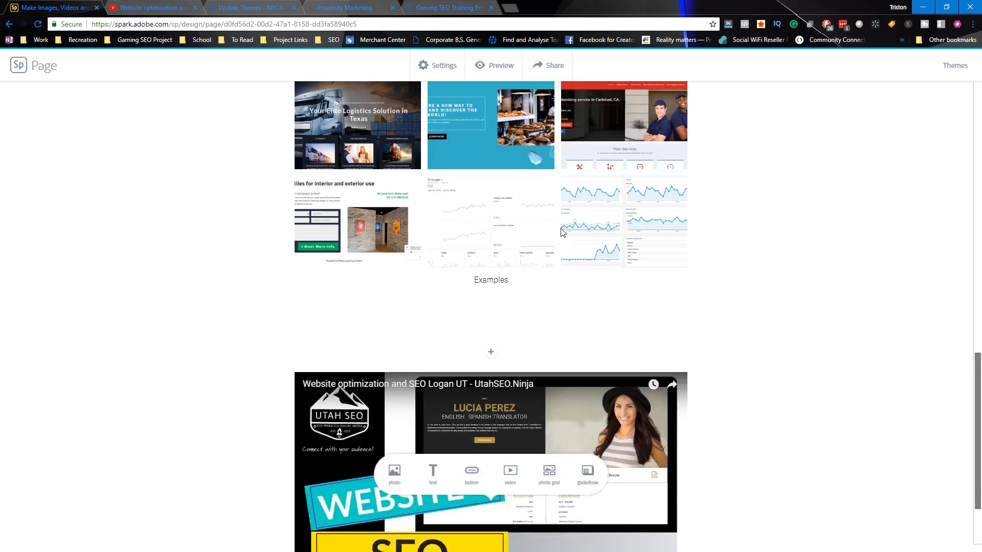
pyautogui.scroll(3)
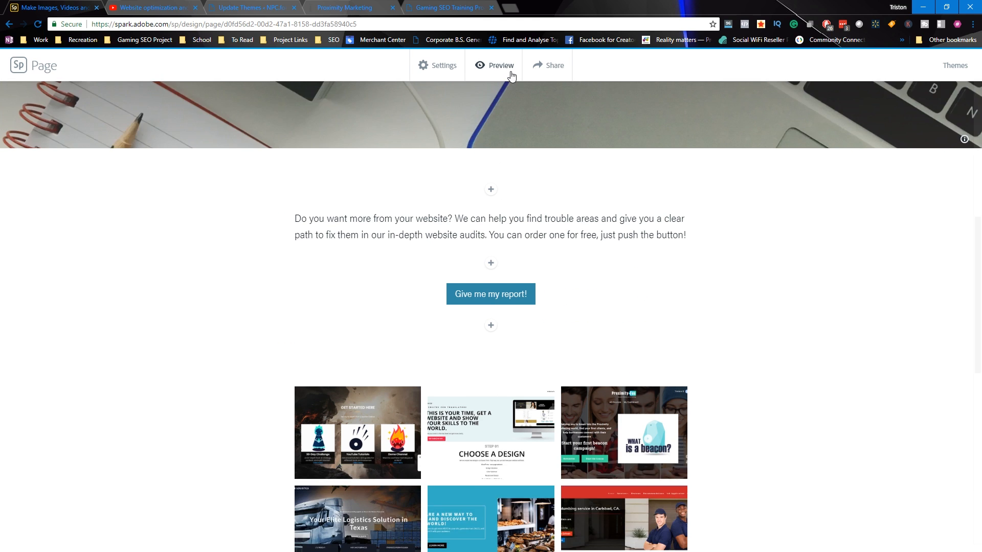
pyautogui.click(494, 65)
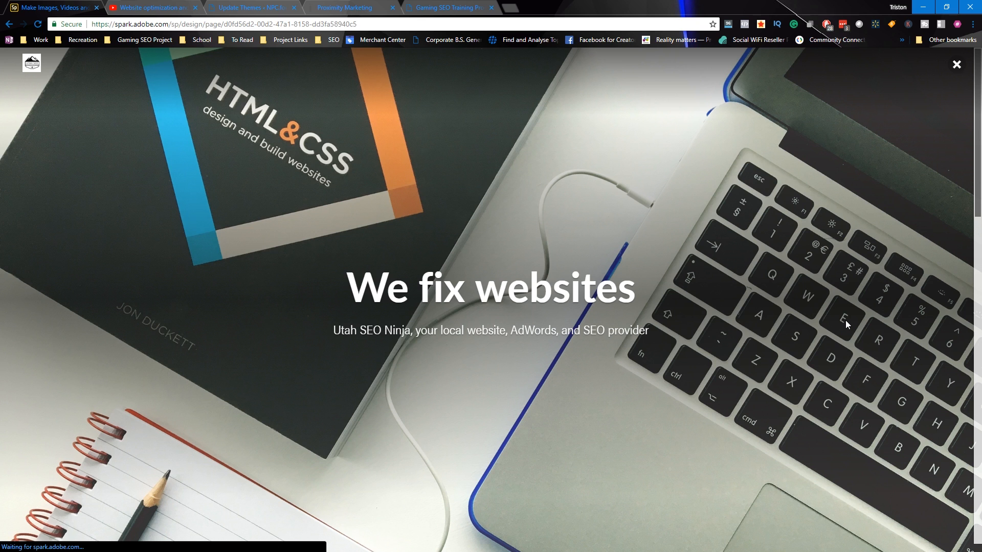
pyautogui.scroll(-3)
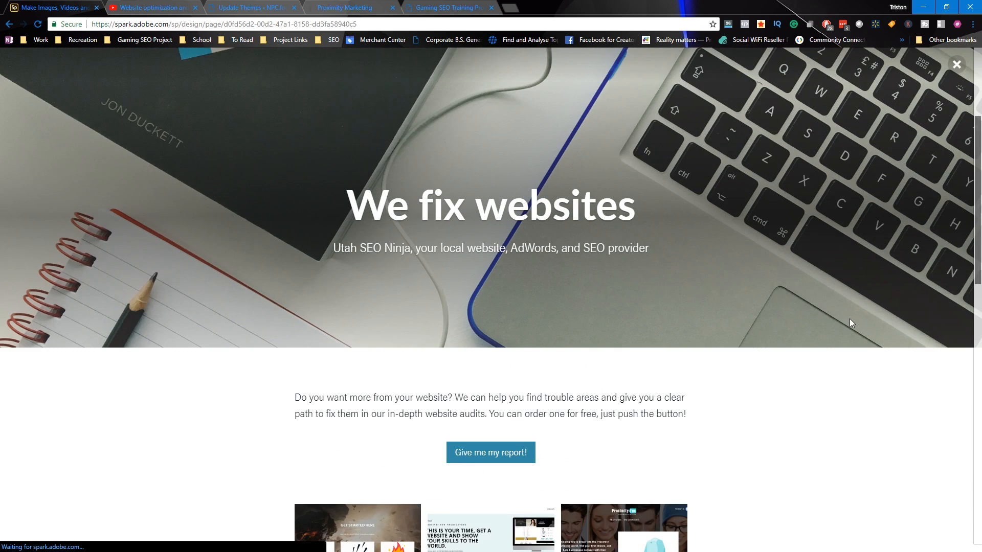
pyautogui.scroll(-3)
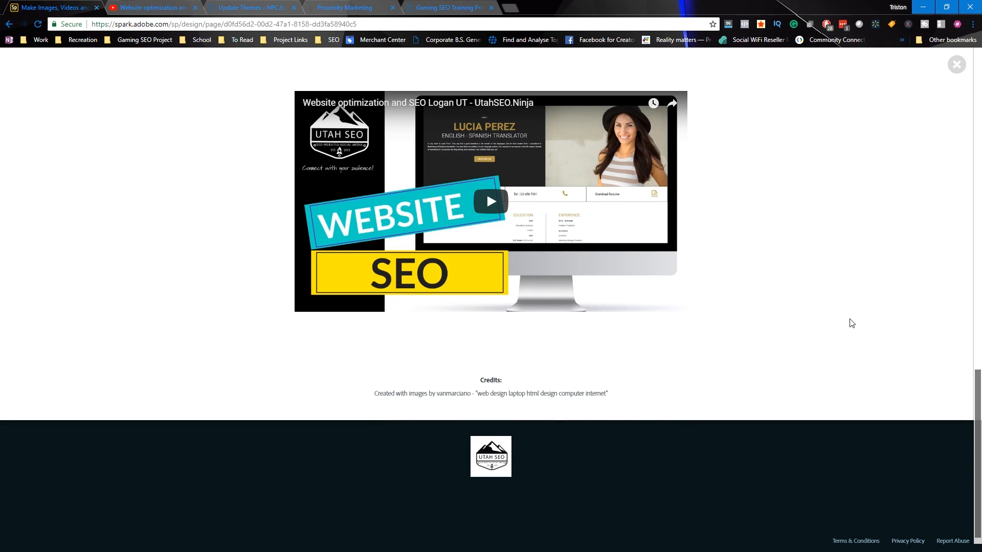
pyautogui.scroll(3)
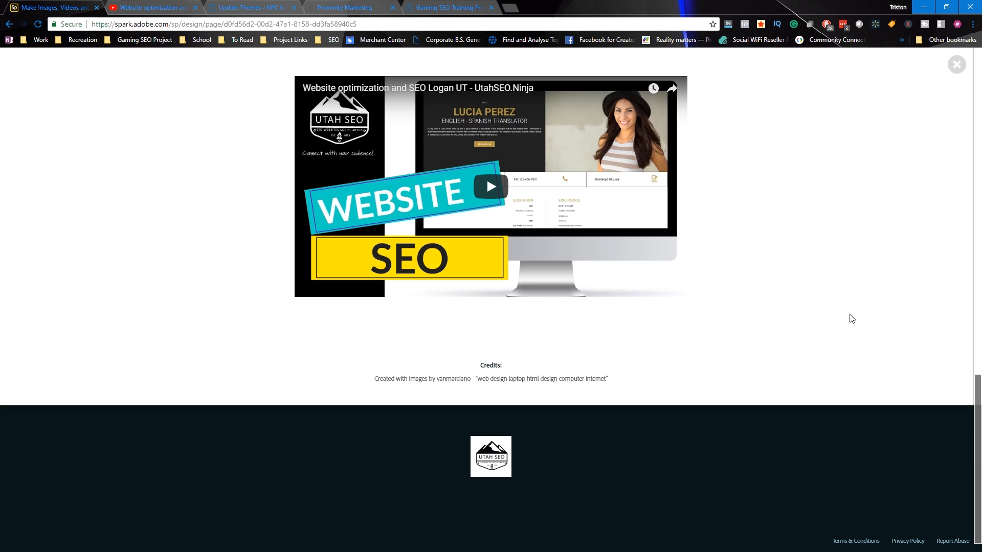
pyautogui.scroll(3)
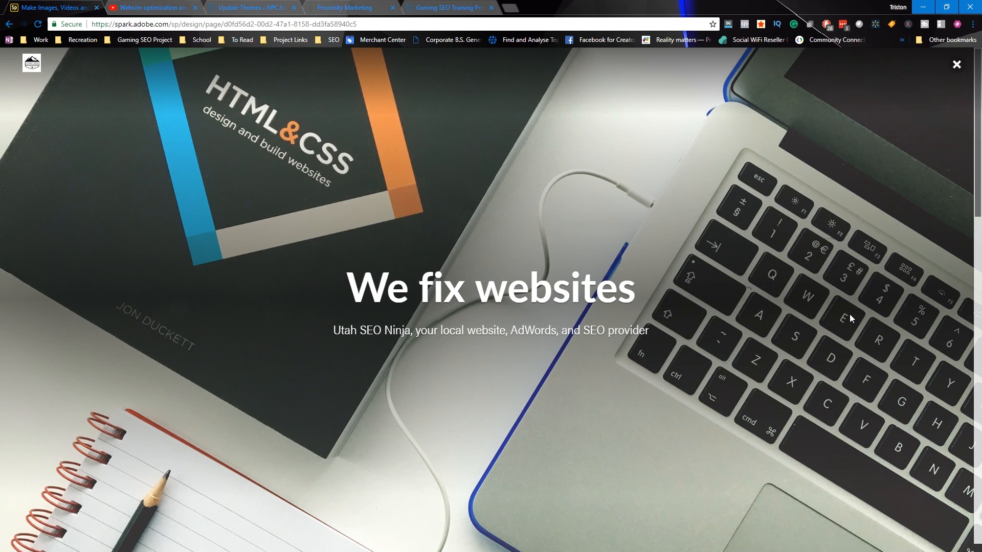
pyautogui.click(956, 64)
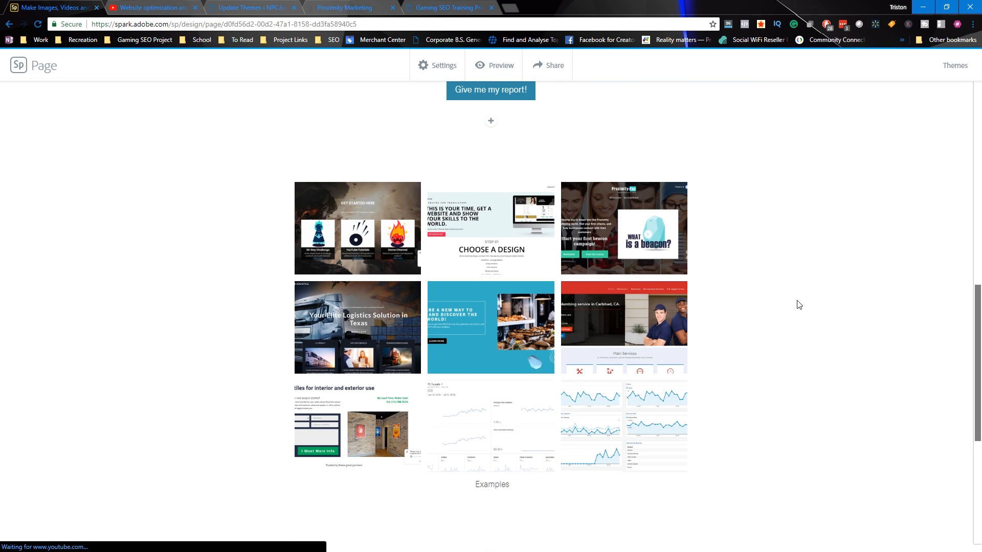
pyautogui.scroll(-3)
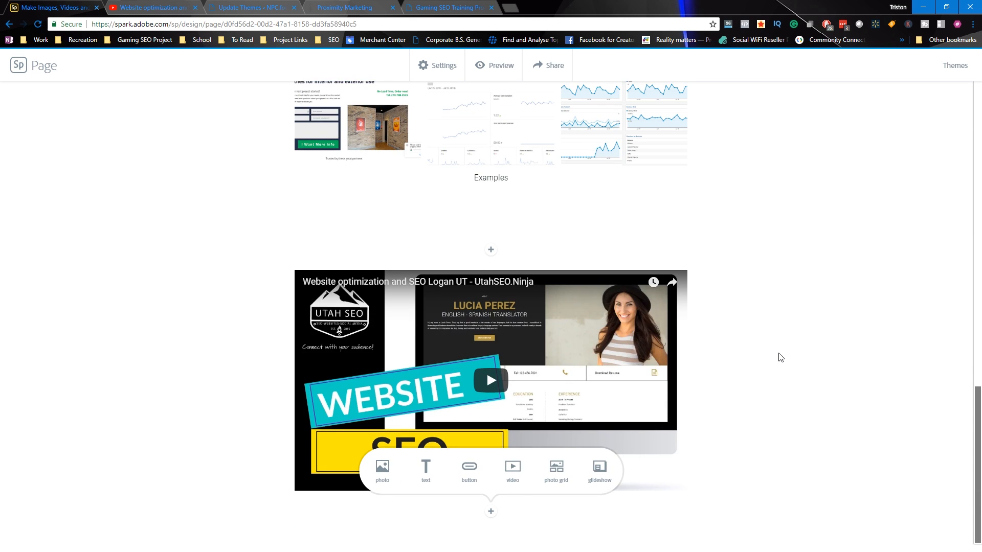
# Step: Bring up the Share publishing dialog for 'We fix websites'
pyautogui.scroll(3)
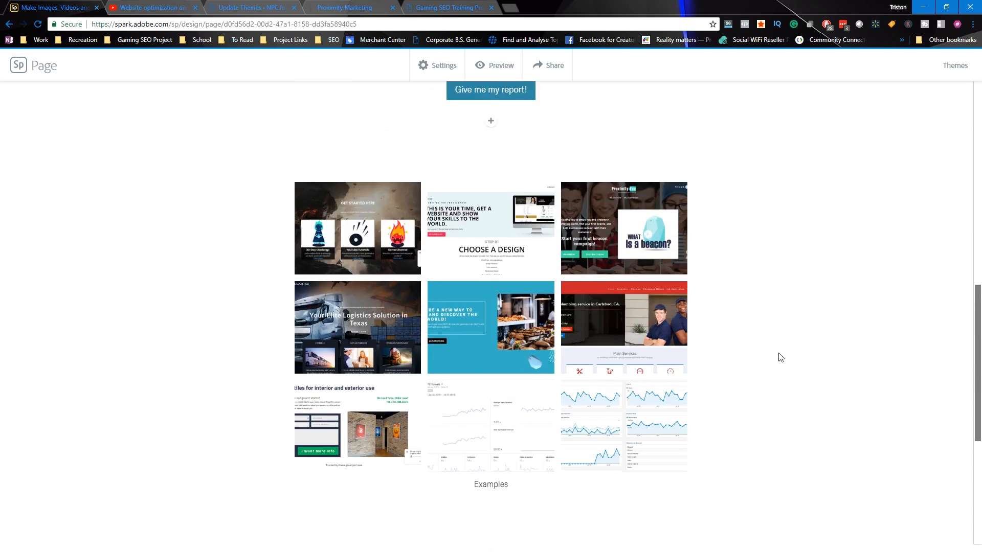
pyautogui.click(546, 65)
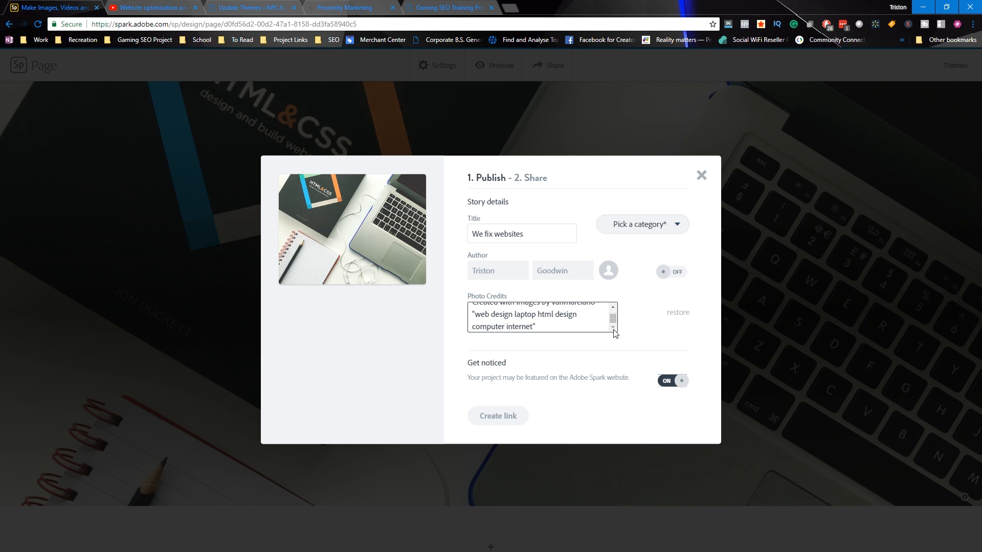
pyautogui.moveTo(592, 338)
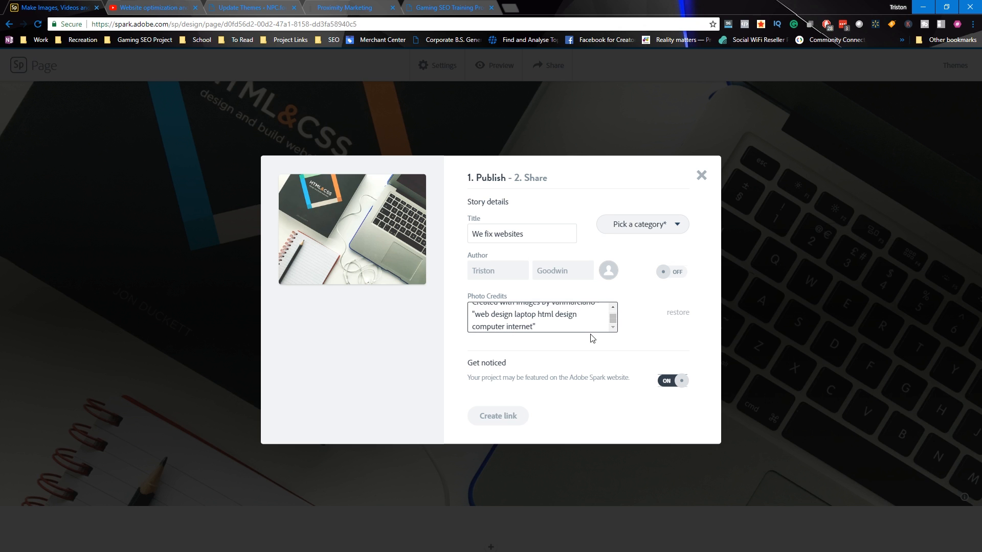
pyautogui.moveTo(666, 387)
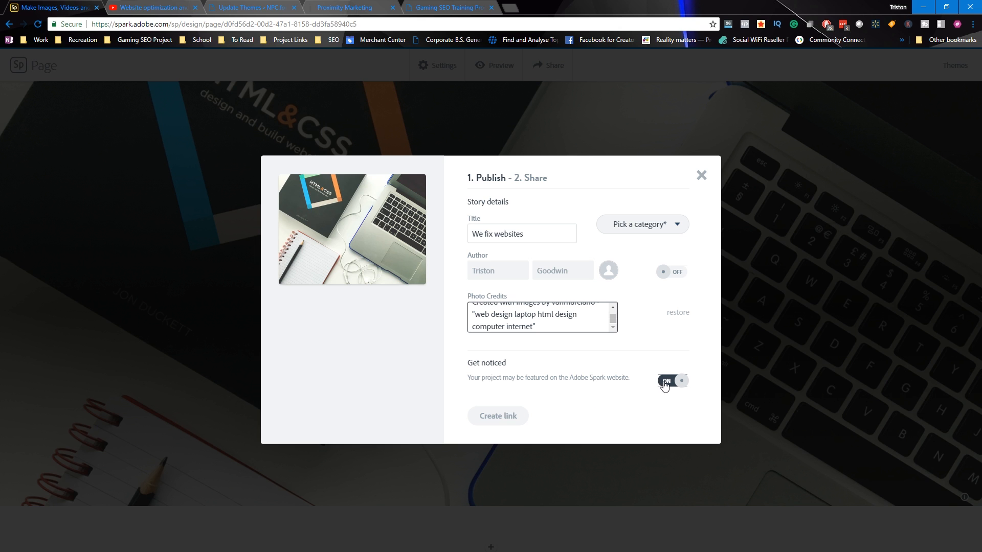
# Step: Publish in the Business category with Get noticed off, and copy the shareable link
pyautogui.click(671, 381)
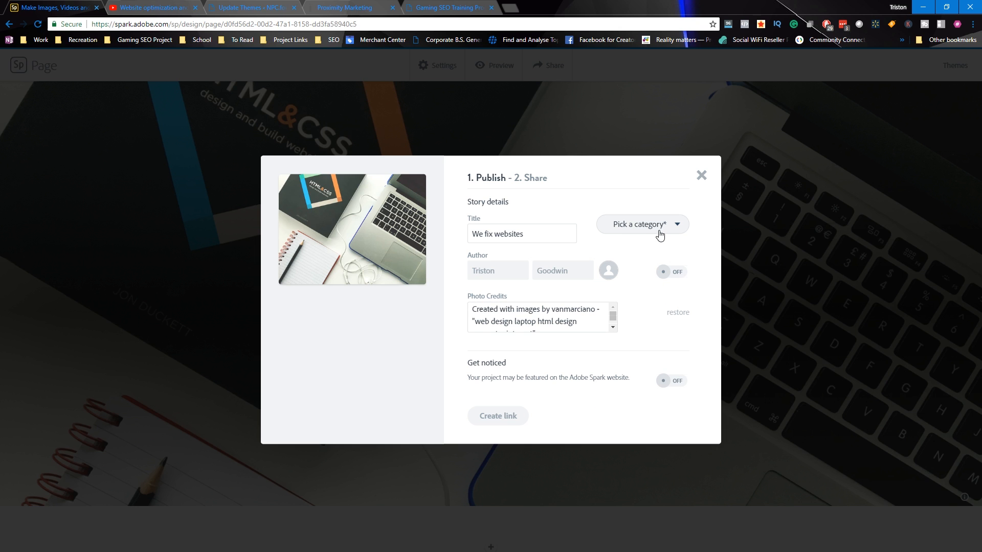
pyautogui.click(641, 224)
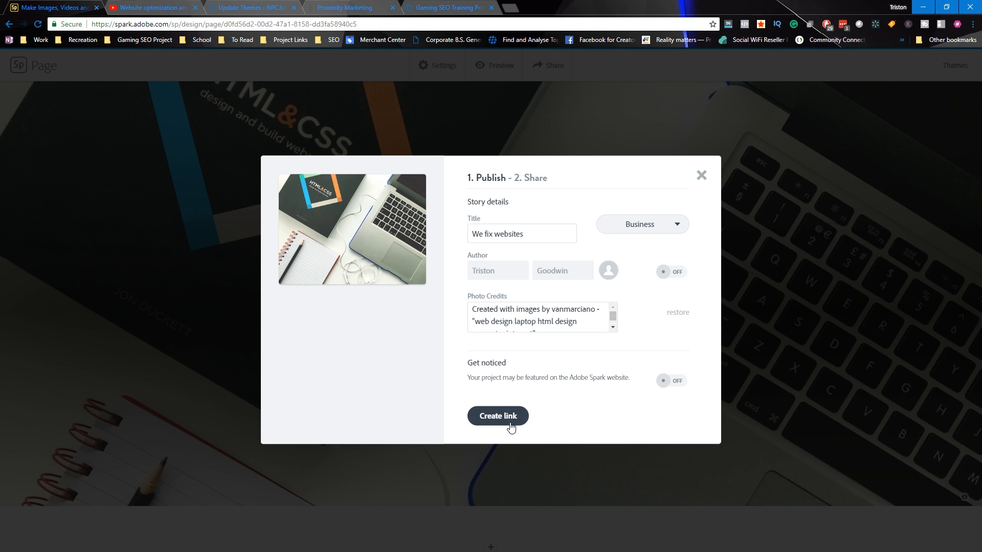
pyautogui.click(497, 416)
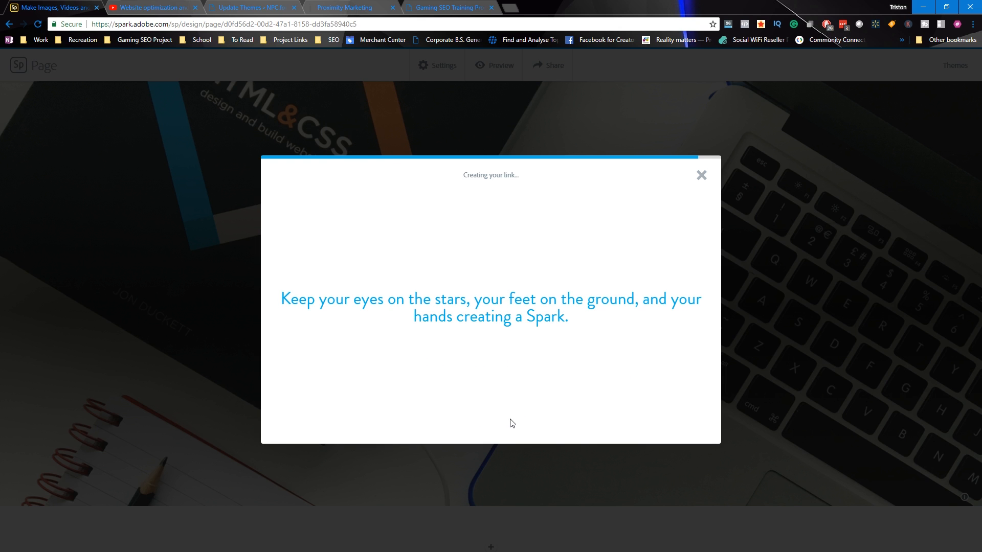
pyautogui.moveTo(510, 411)
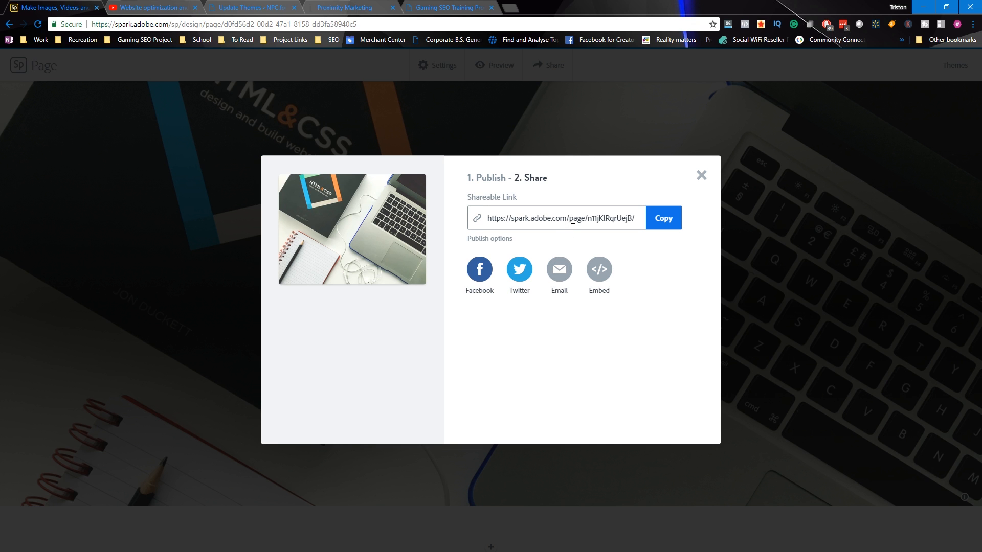
pyautogui.tripleClick(560, 218)
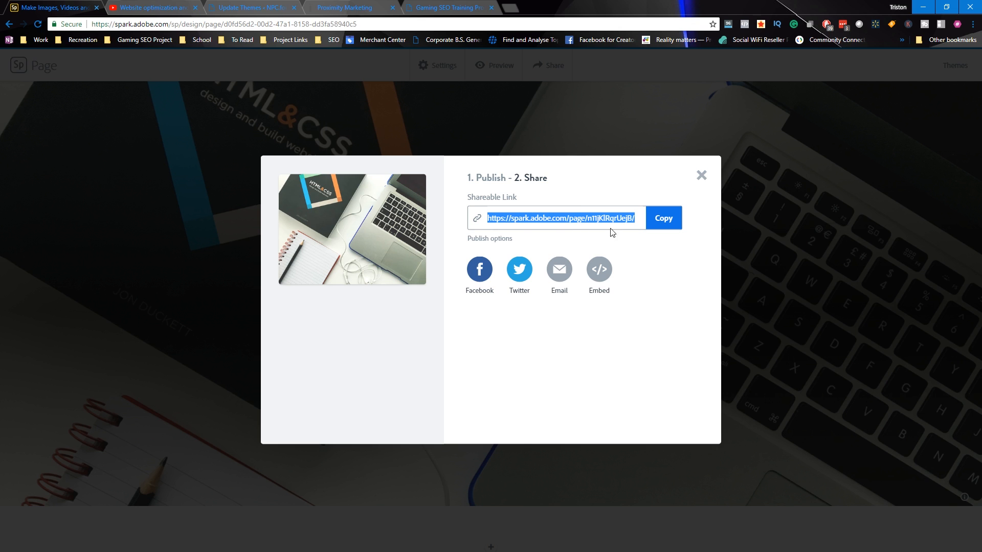
pyautogui.click(548, 8)
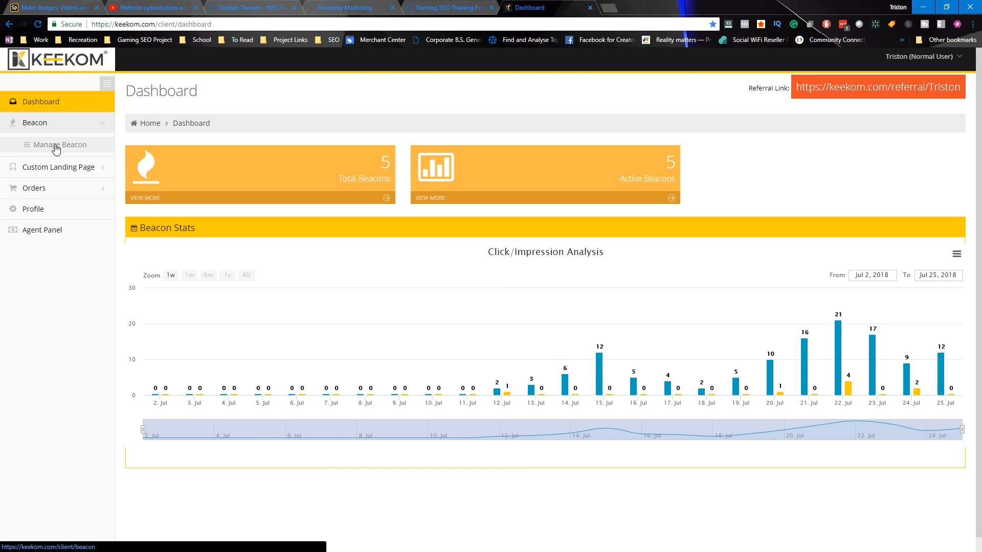
# Step: Save the Lanyard KC6 beacon with message 'We Fix Websites - Utah SEO Ninja' and MOBILE stability
pyautogui.click(61, 144)
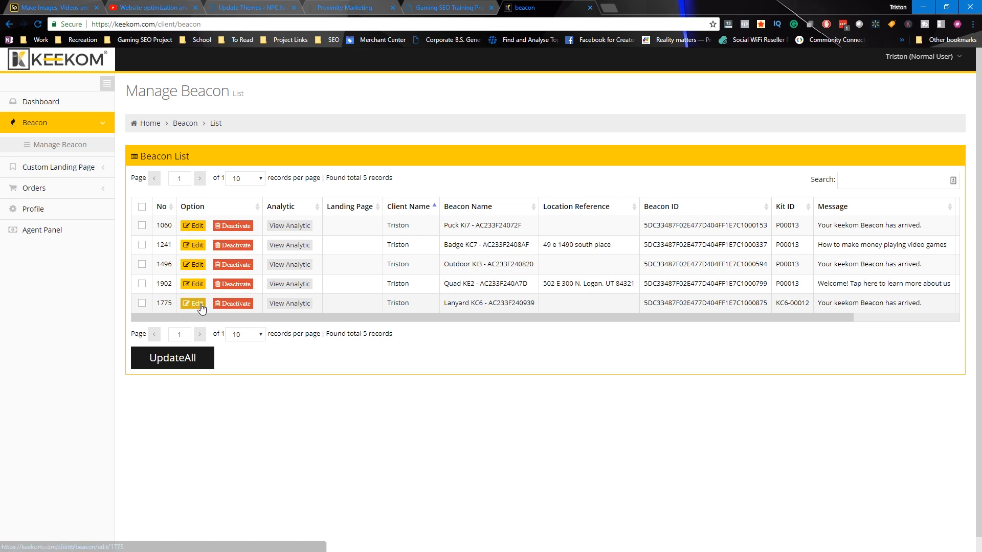
pyautogui.click(192, 304)
pyautogui.write('We F')
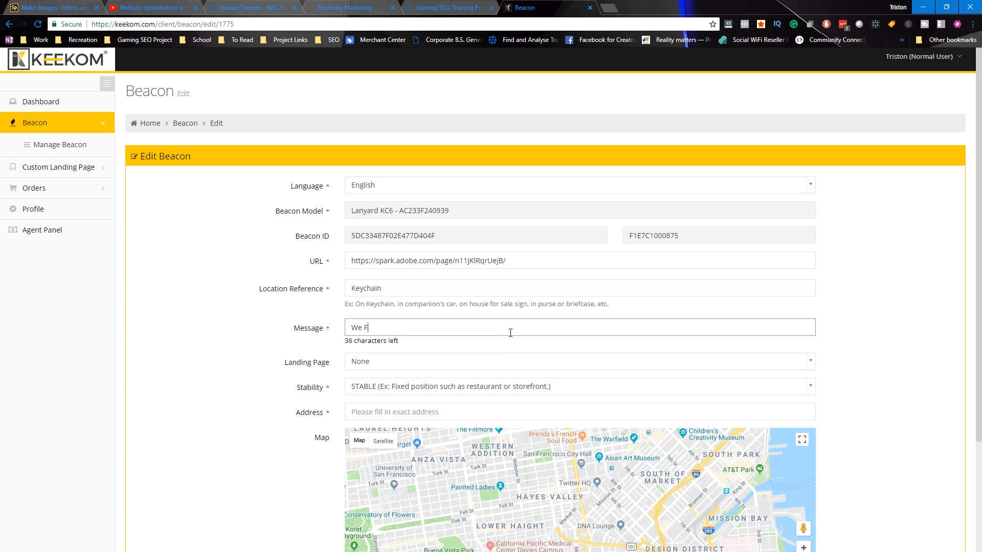
pyautogui.write('ix Websites - Utah SEO Ninja')
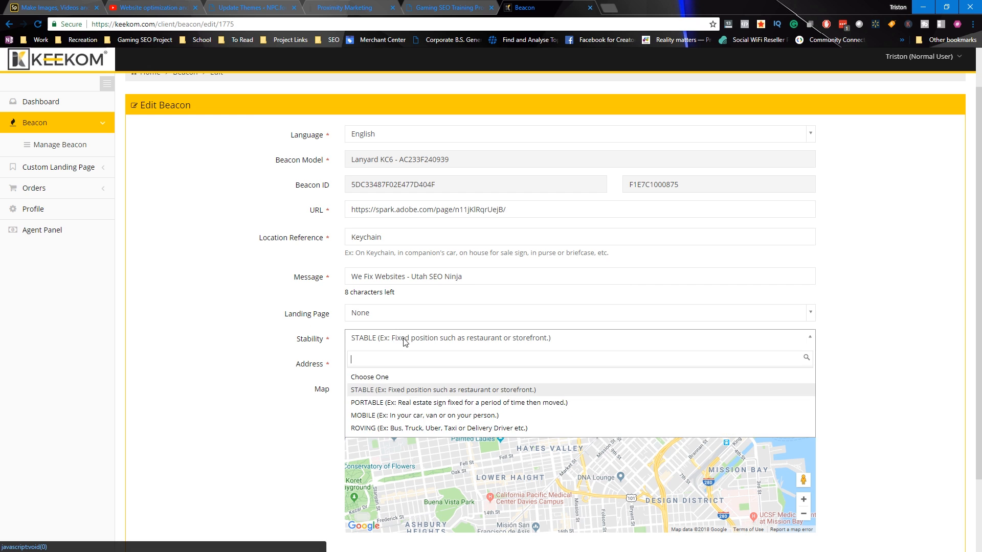
pyautogui.click(423, 416)
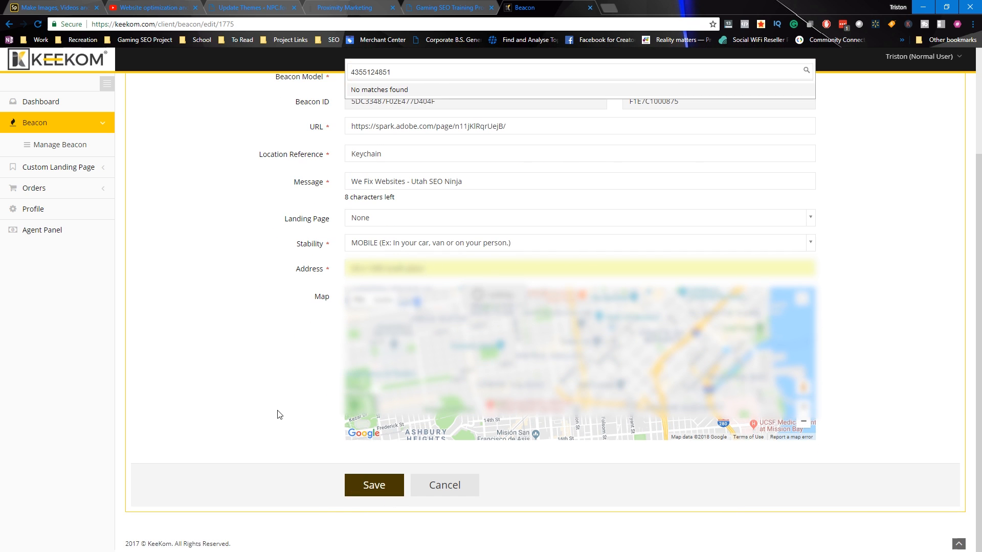
pyautogui.click(374, 485)
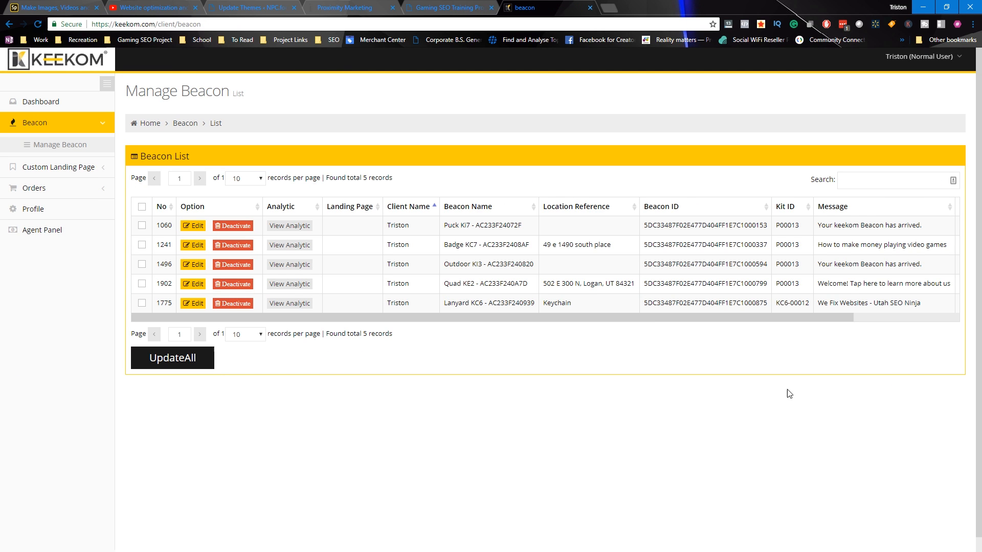
pyautogui.moveTo(570, 401)
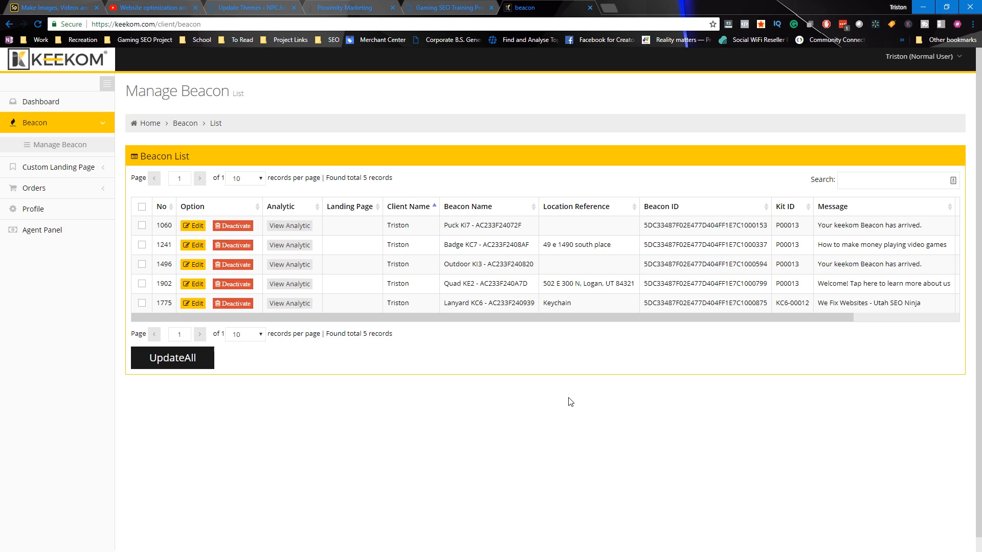
pyautogui.moveTo(573, 399)
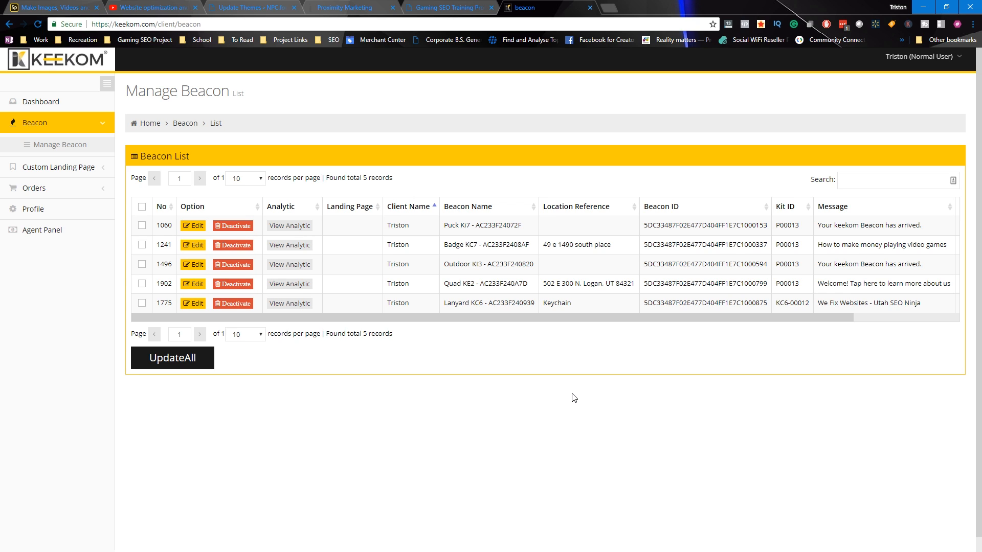
pyautogui.moveTo(394, 340)
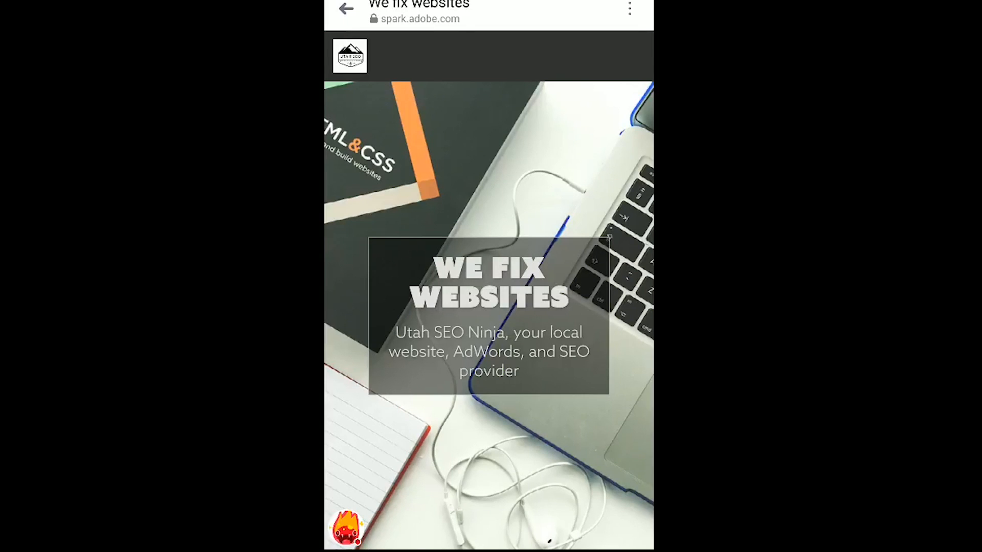
# Step: Scroll down to Examples on the phone and cycle through every enlarged screenshot
pyautogui.scroll(-3)
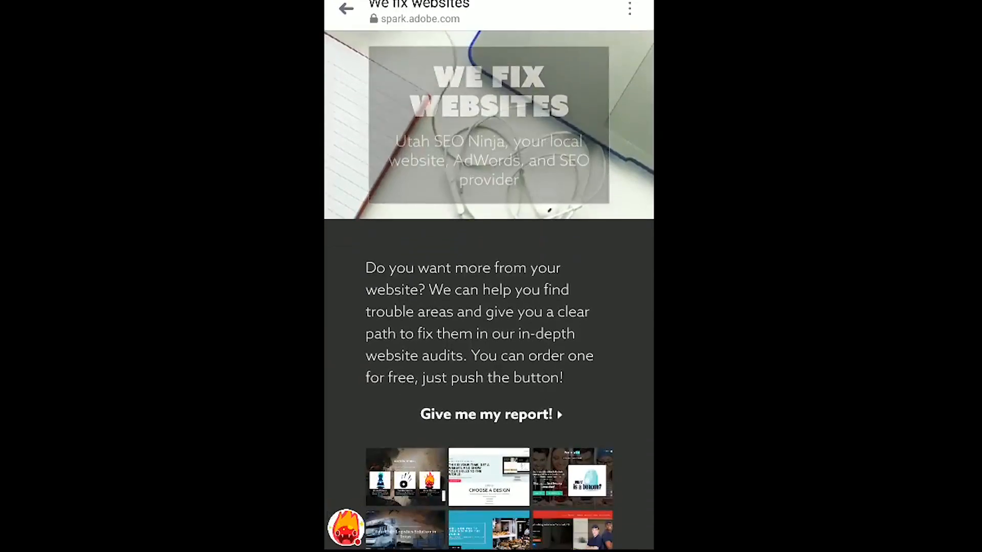
pyautogui.scroll(-3)
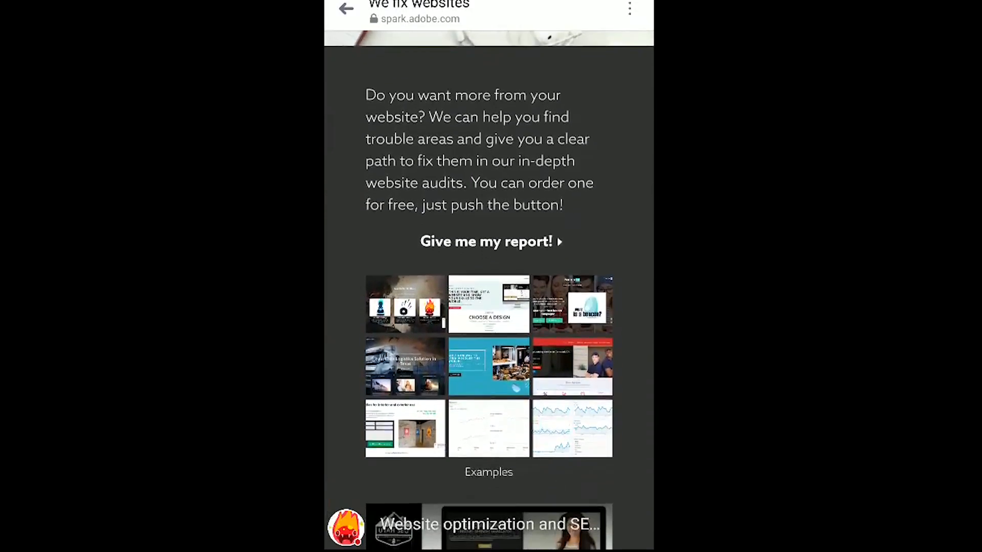
pyautogui.scroll(-3)
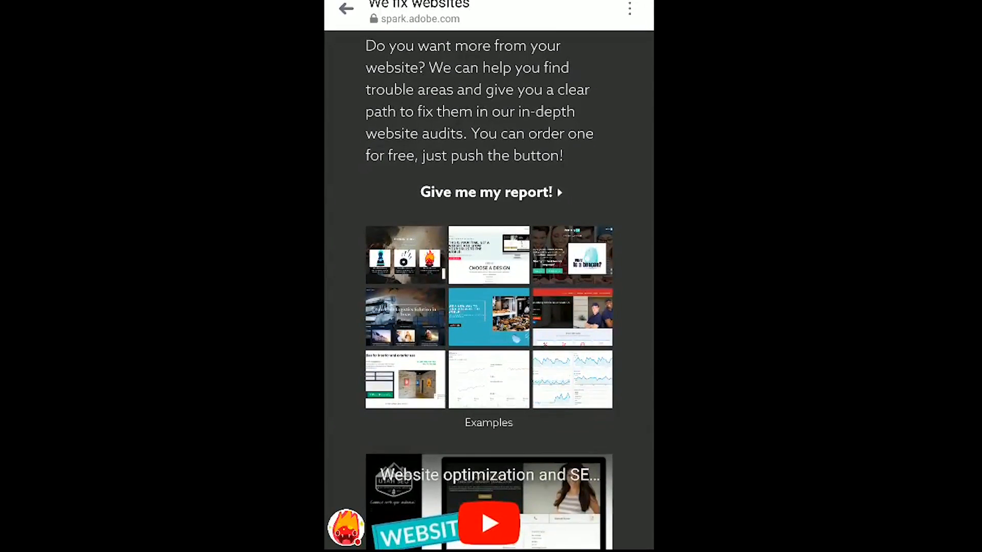
pyautogui.click(488, 318)
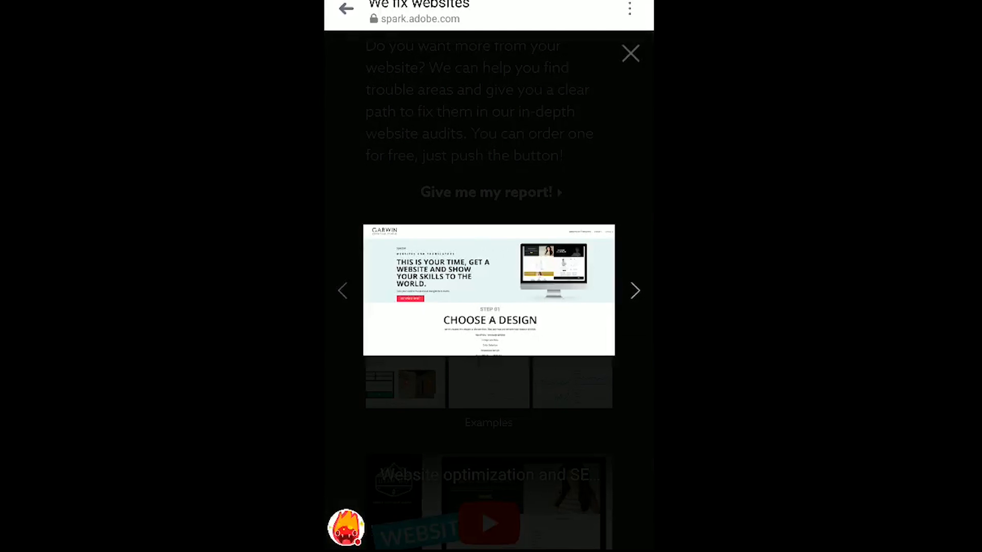
pyautogui.click(634, 290)
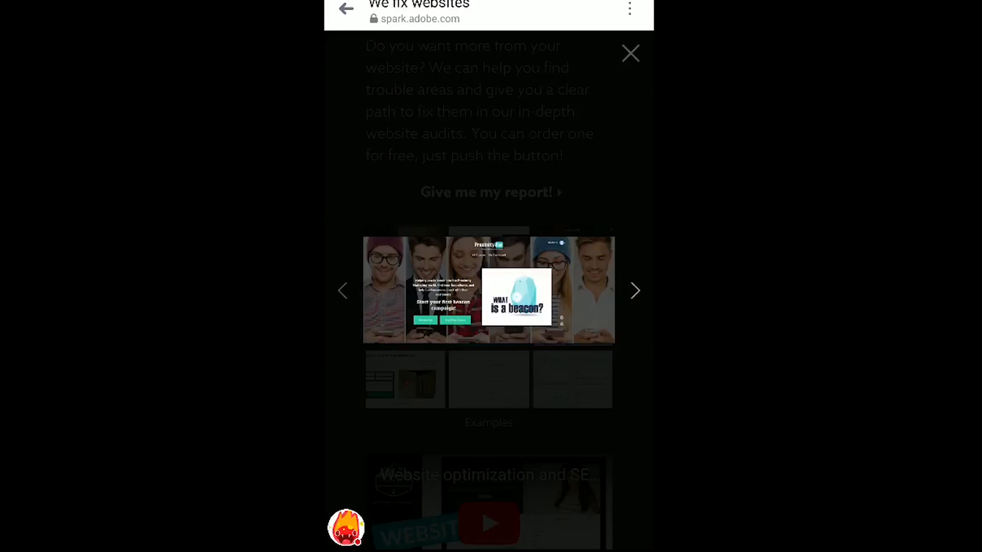
pyautogui.click(634, 291)
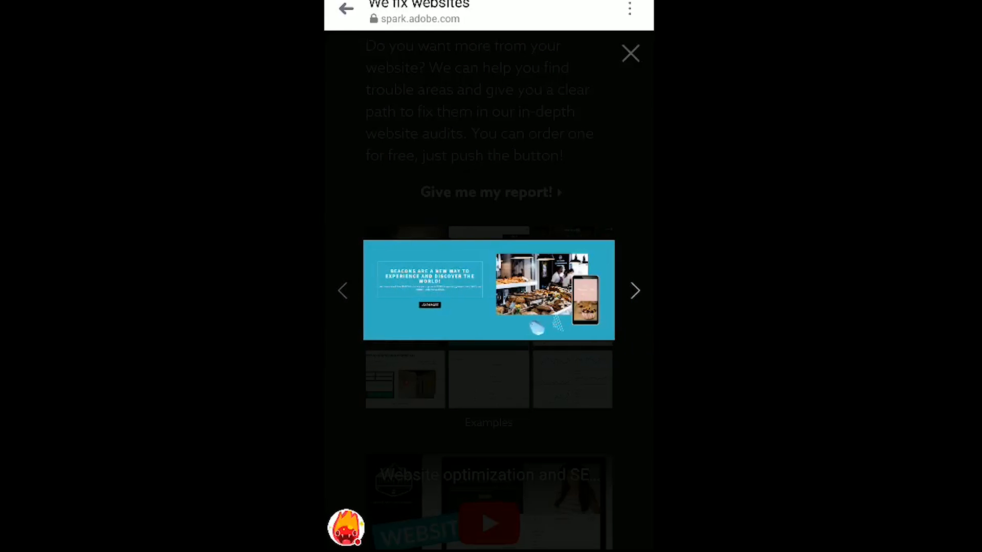
pyautogui.click(635, 290)
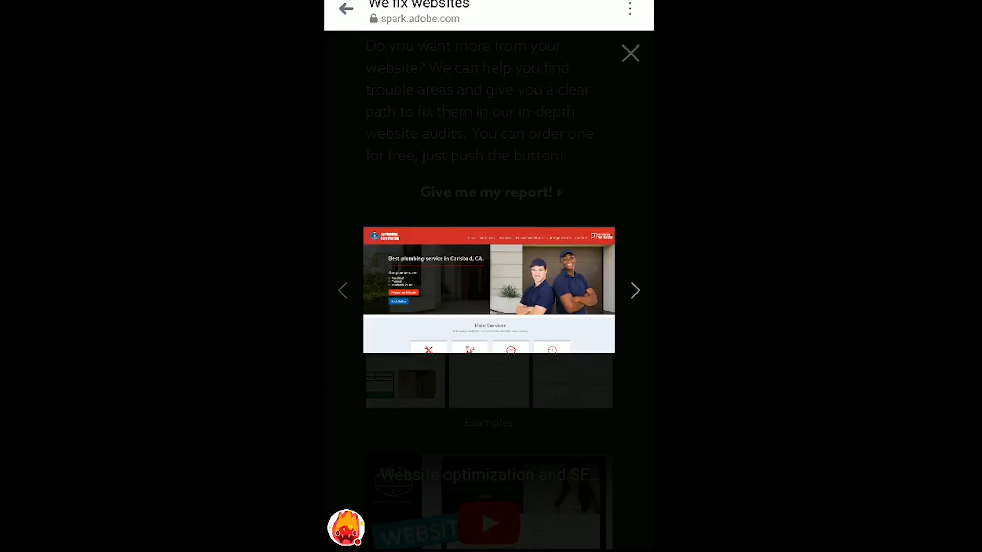
pyautogui.click(634, 290)
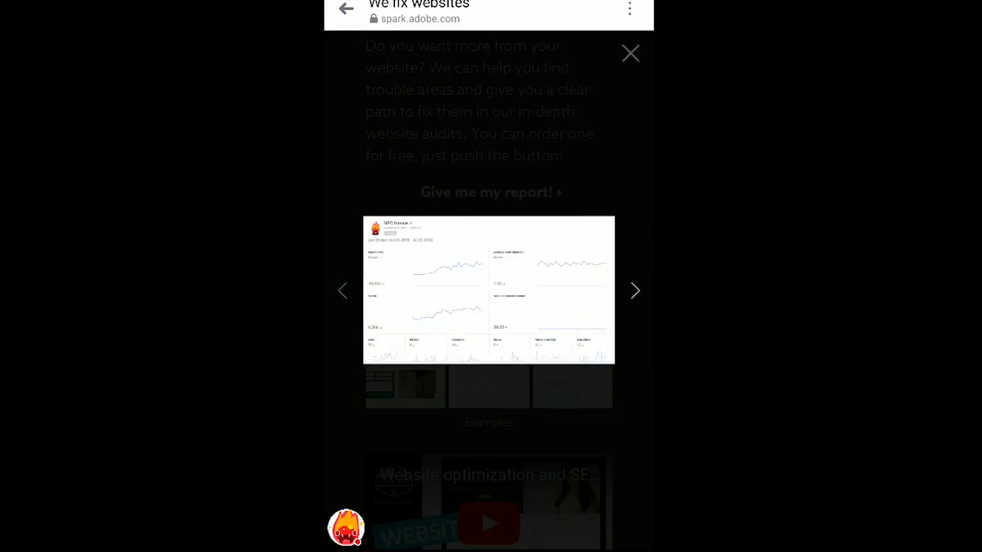
pyautogui.click(634, 290)
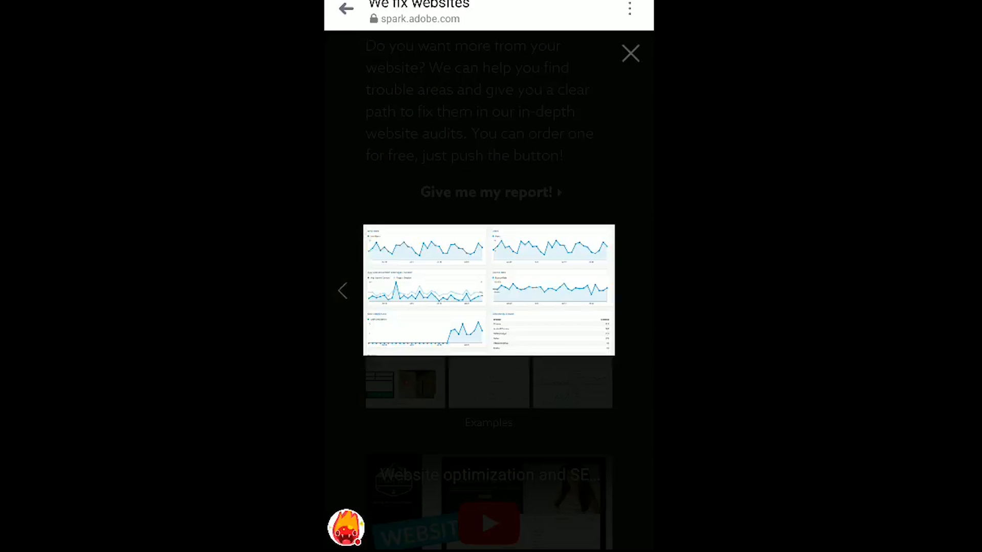
pyautogui.scroll(-3)
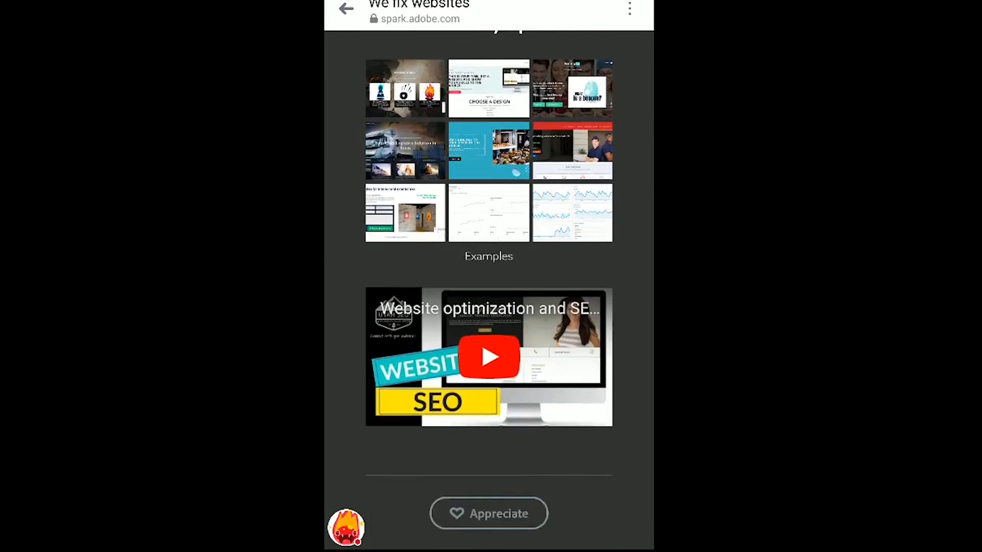
# Step: Play the embedded website optimization video, then follow 'Give me my report!' to the contact form
pyautogui.click(489, 357)
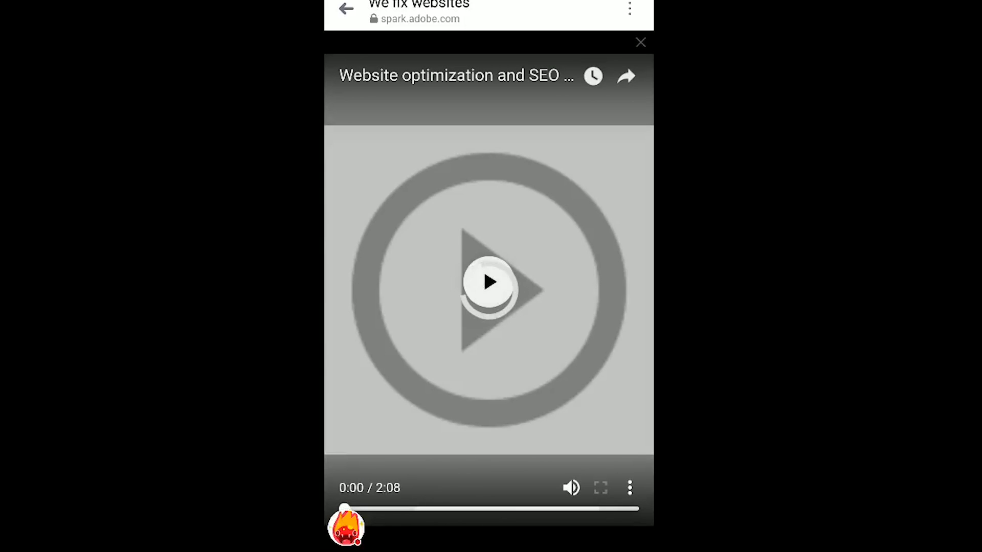
pyautogui.click(488, 282)
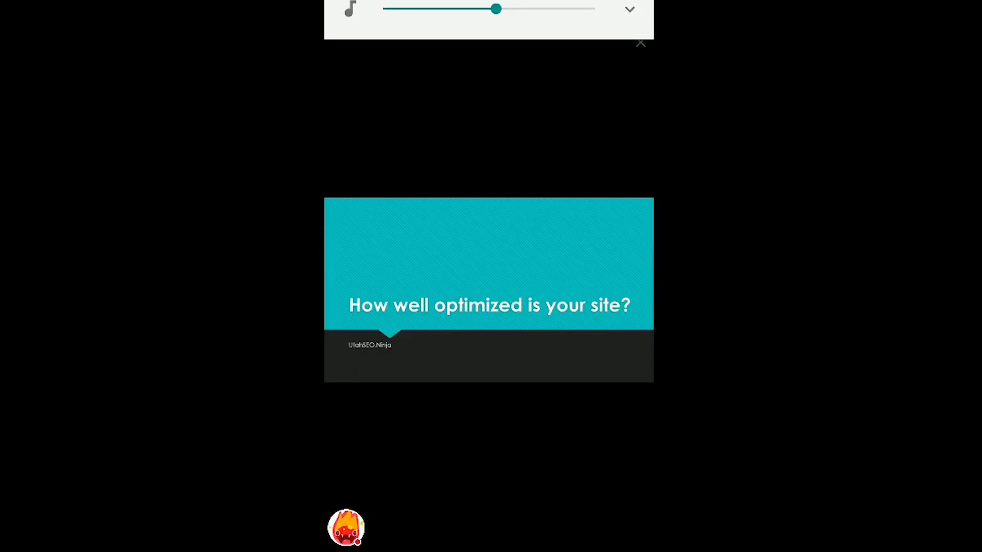
pyautogui.scroll(-3)
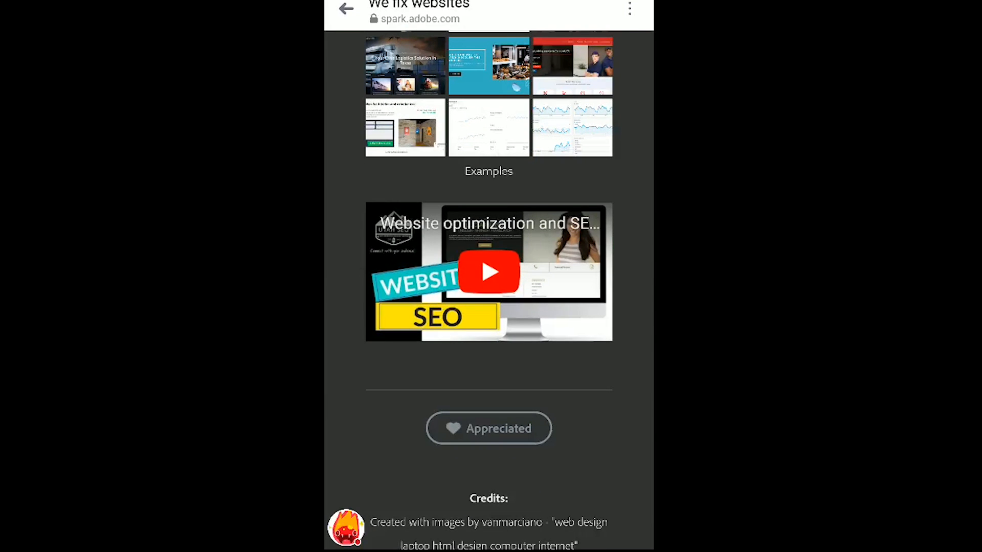
pyautogui.scroll(3)
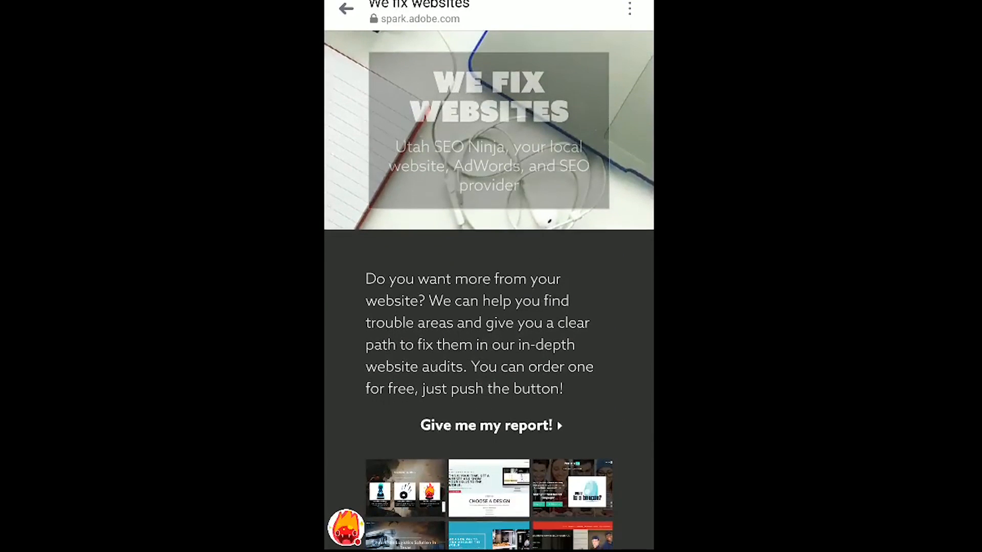
pyautogui.click(486, 425)
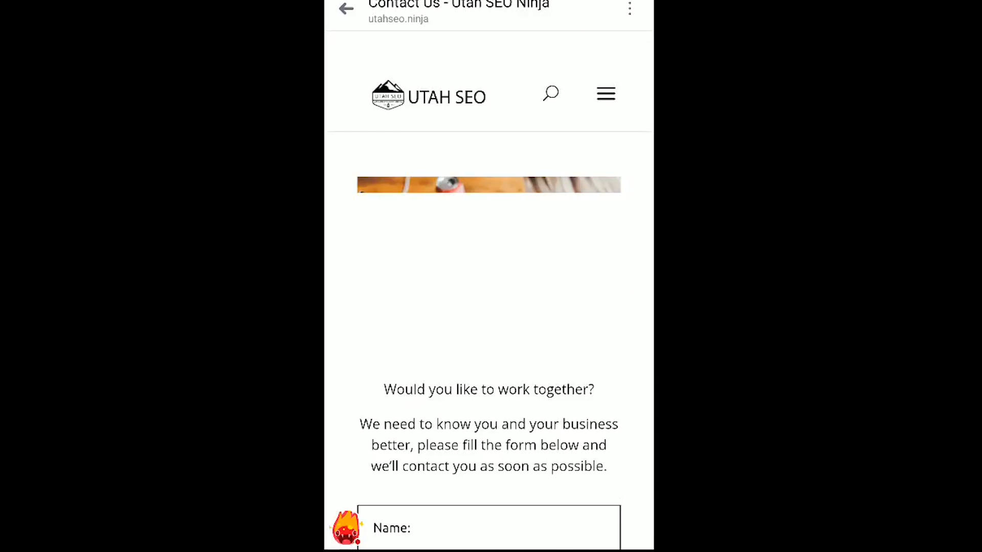
pyautogui.scroll(-3)
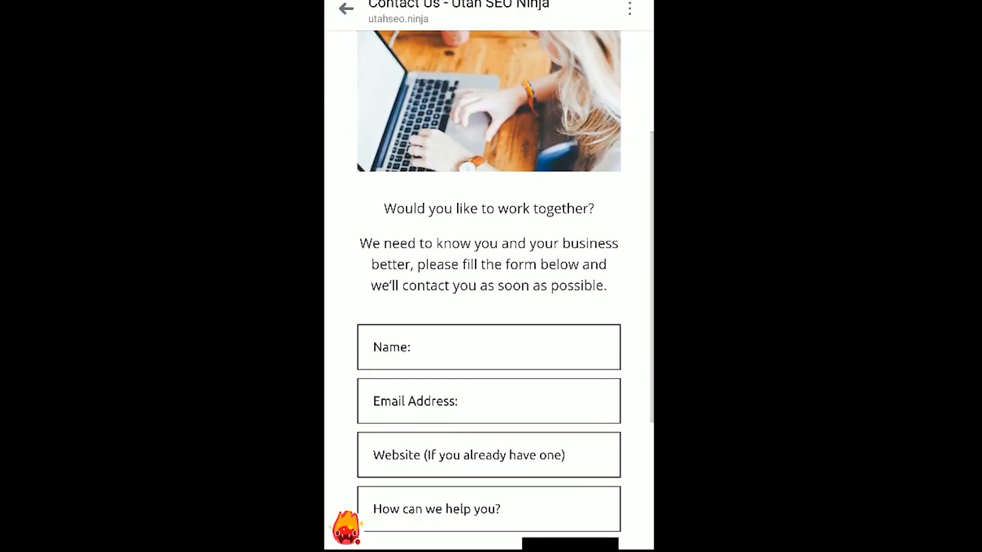
pyautogui.scroll(-3)
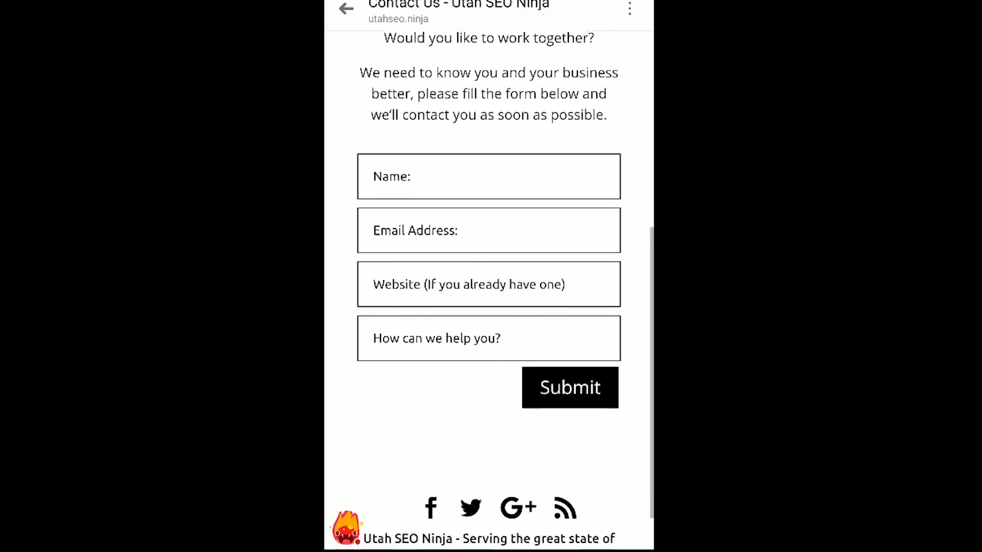
pyautogui.scroll(-3)
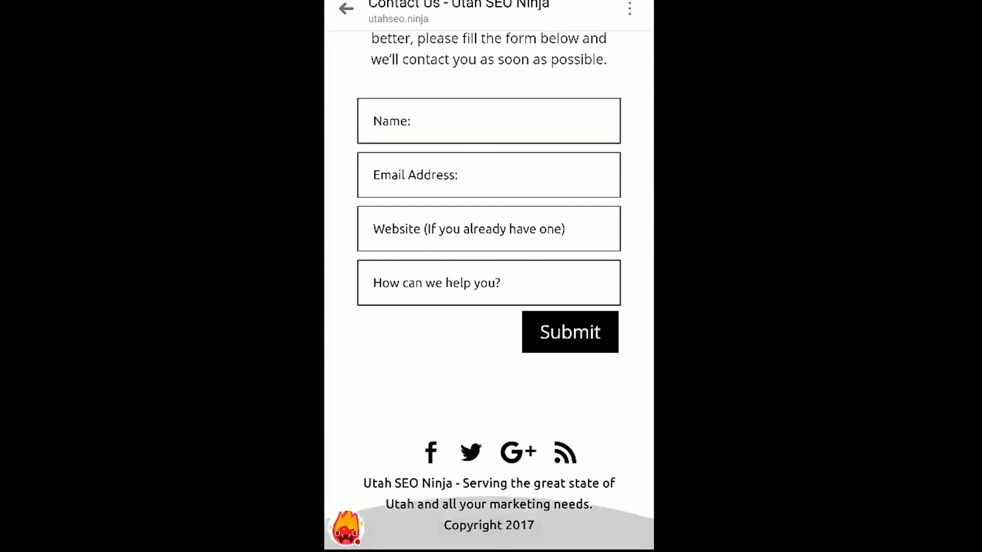